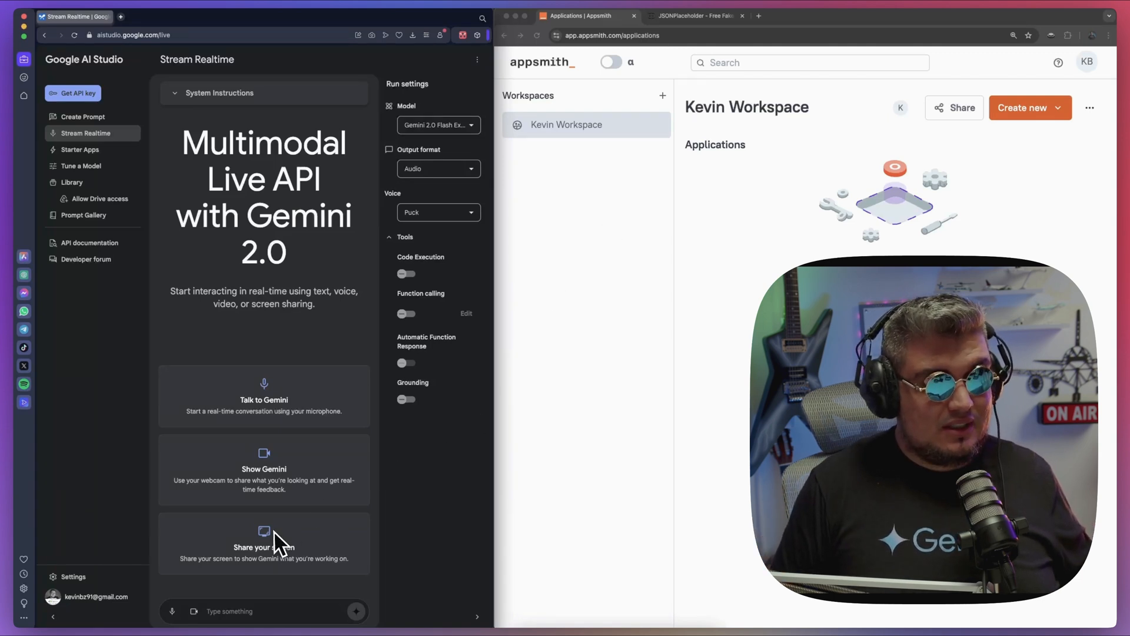
- Share the Applications | Appsmith browser window with Gemini's live stream in AI Studio
{"action": "left_click", "coordinate": [264, 543]}
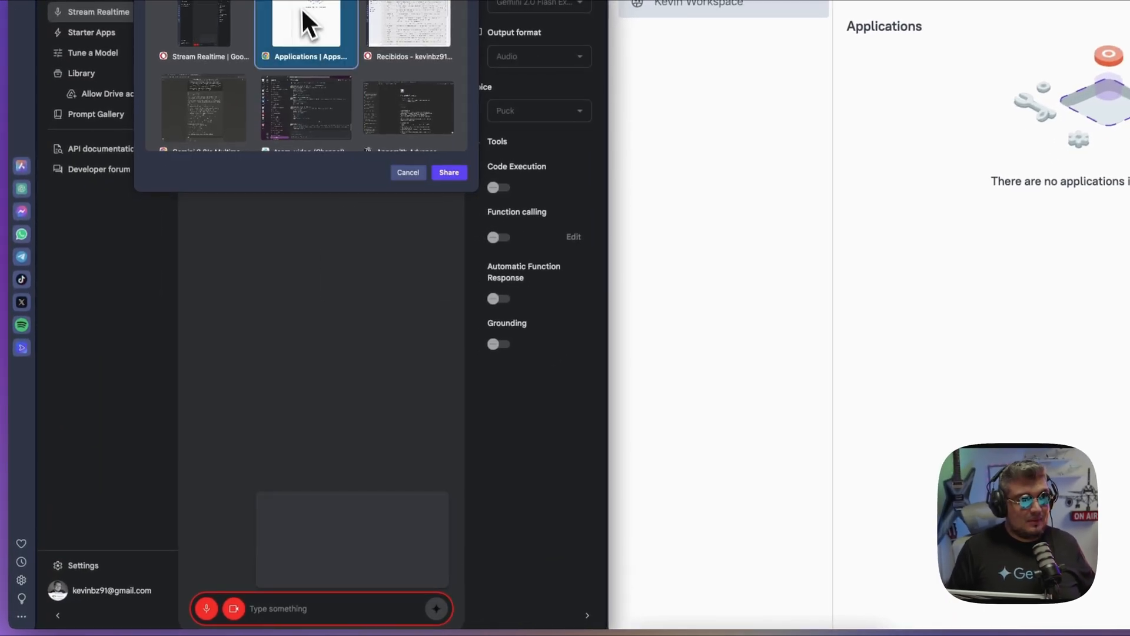
{"action": "left_click", "coordinate": [449, 172]}
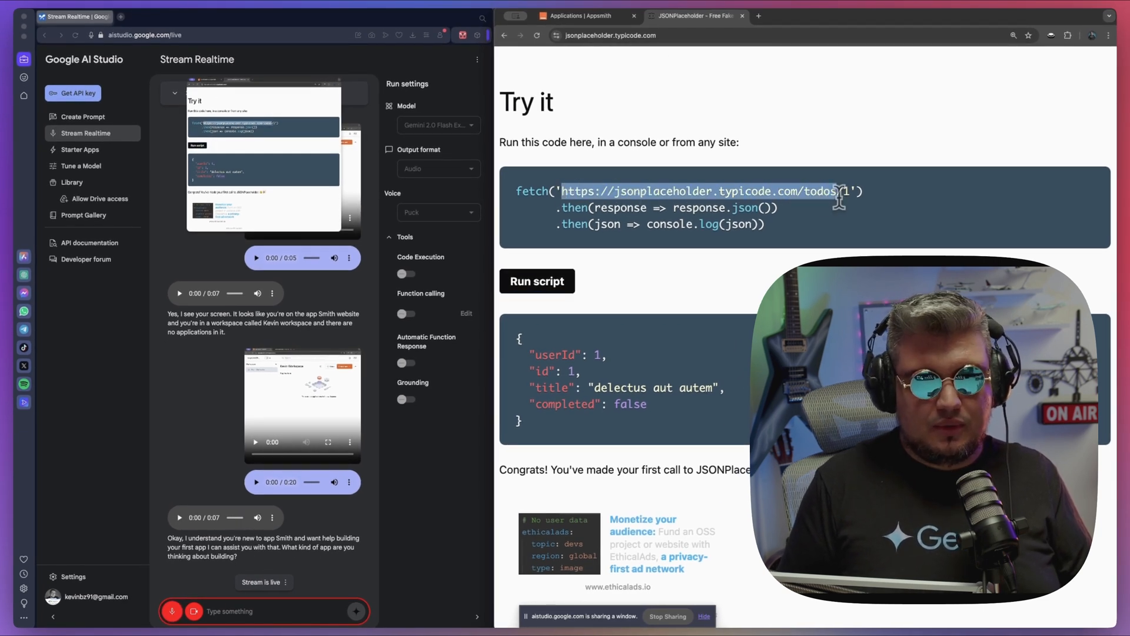
{"action": "left_click", "coordinate": [584, 15]}
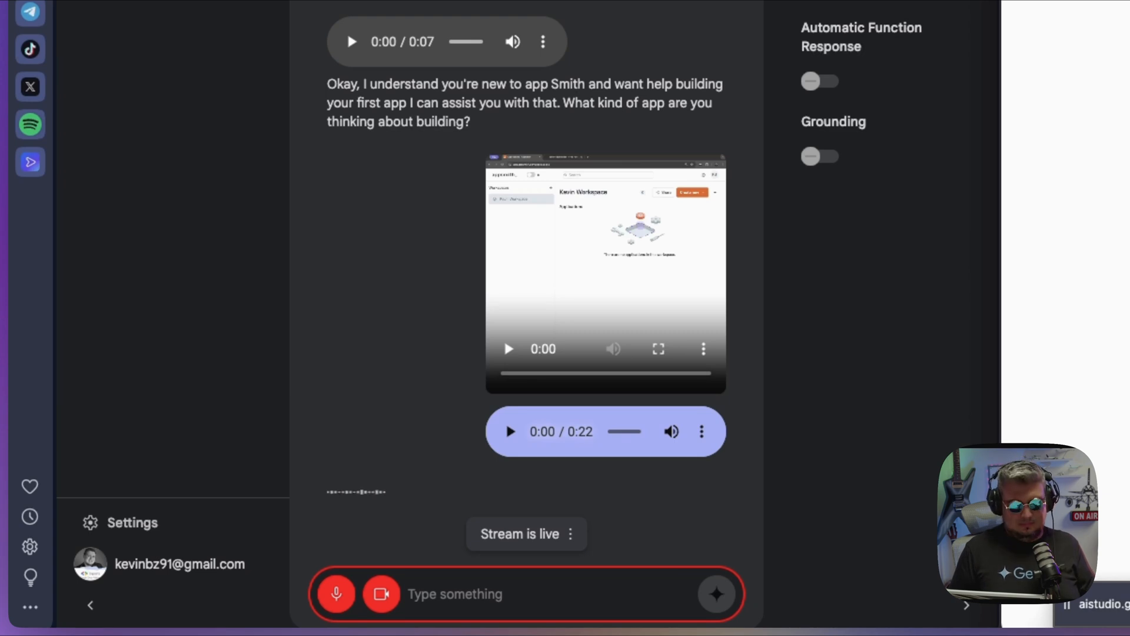
{"action": "scroll", "scroll_direction": "down", "scroll_amount": 3}
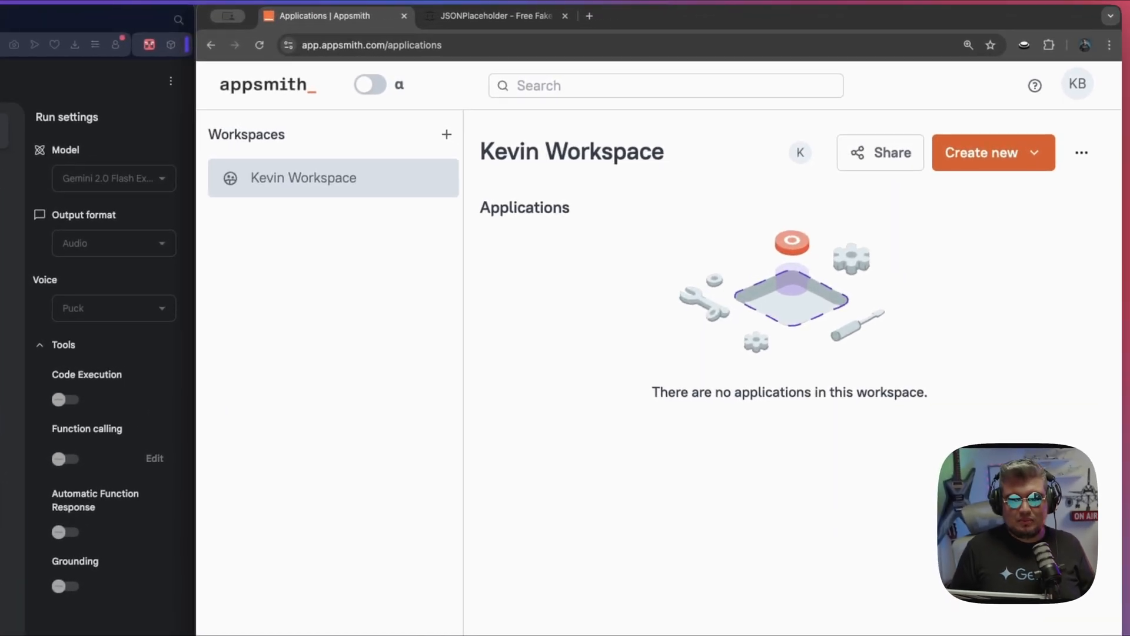
- Create a new blank application 'Untitled application 1' opened on its empty Page1 canvas
{"action": "left_click", "coordinate": [985, 152]}
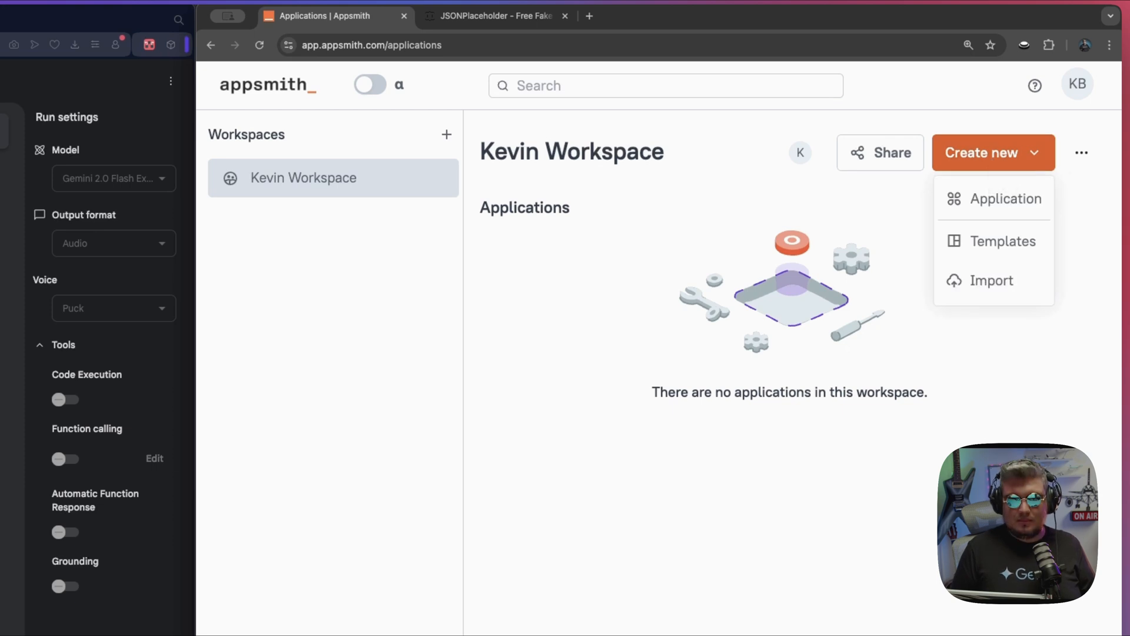
{"action": "mouse_move", "coordinate": [1009, 204]}
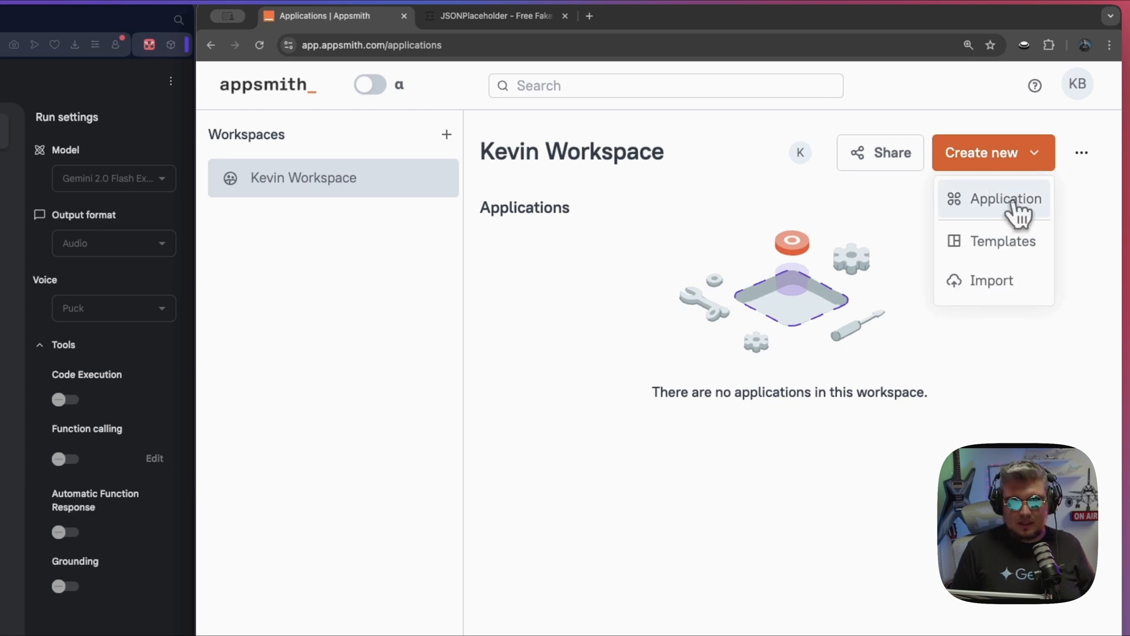
{"action": "left_click", "coordinate": [1005, 199]}
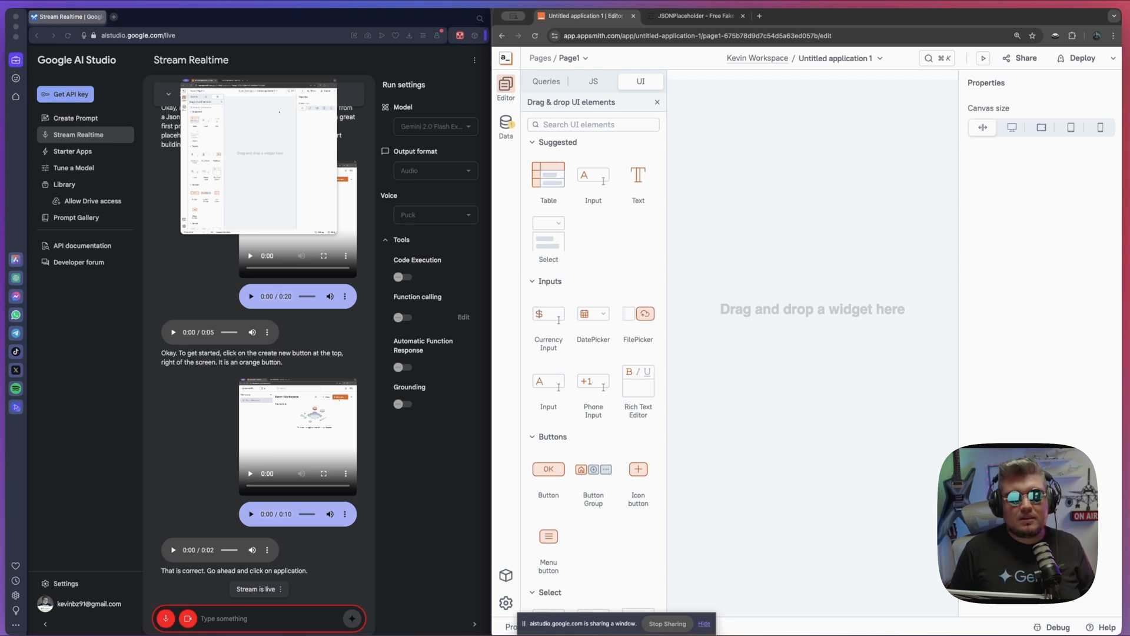
{"action": "scroll", "scroll_direction": "down", "scroll_amount": 3}
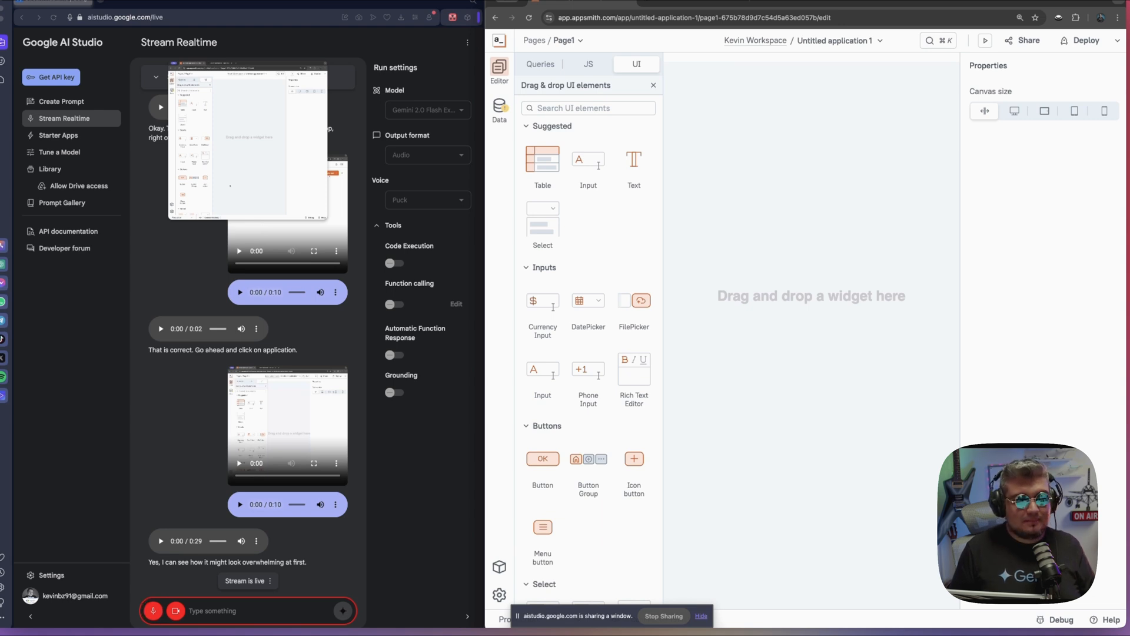
{"action": "scroll", "scroll_direction": "down", "scroll_amount": 3}
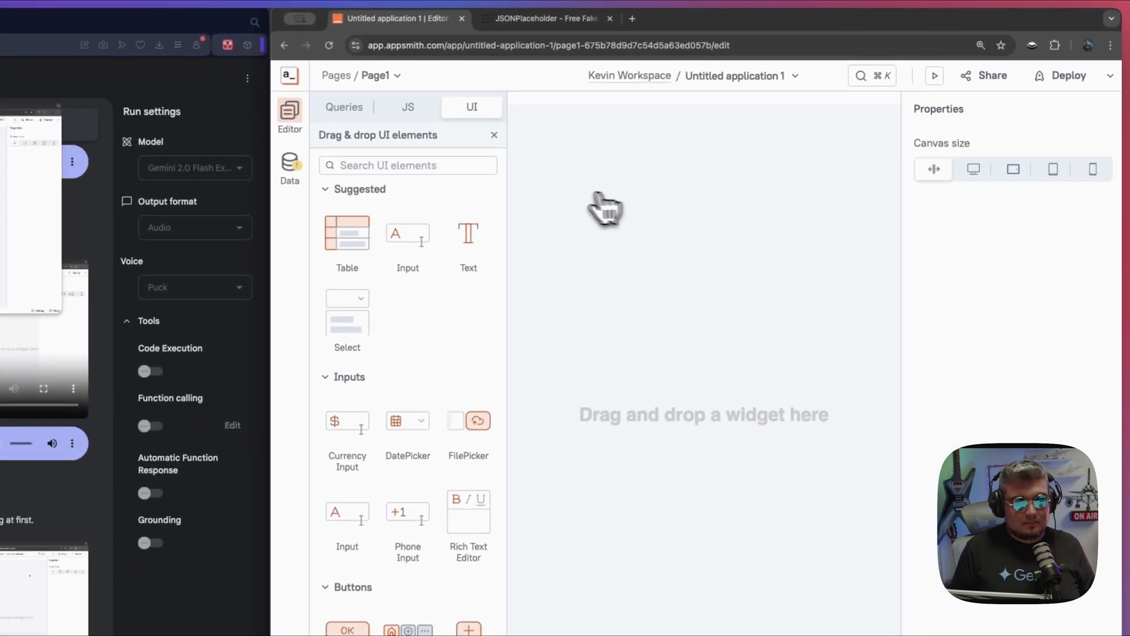
{"action": "mouse_move", "coordinate": [364, 245]}
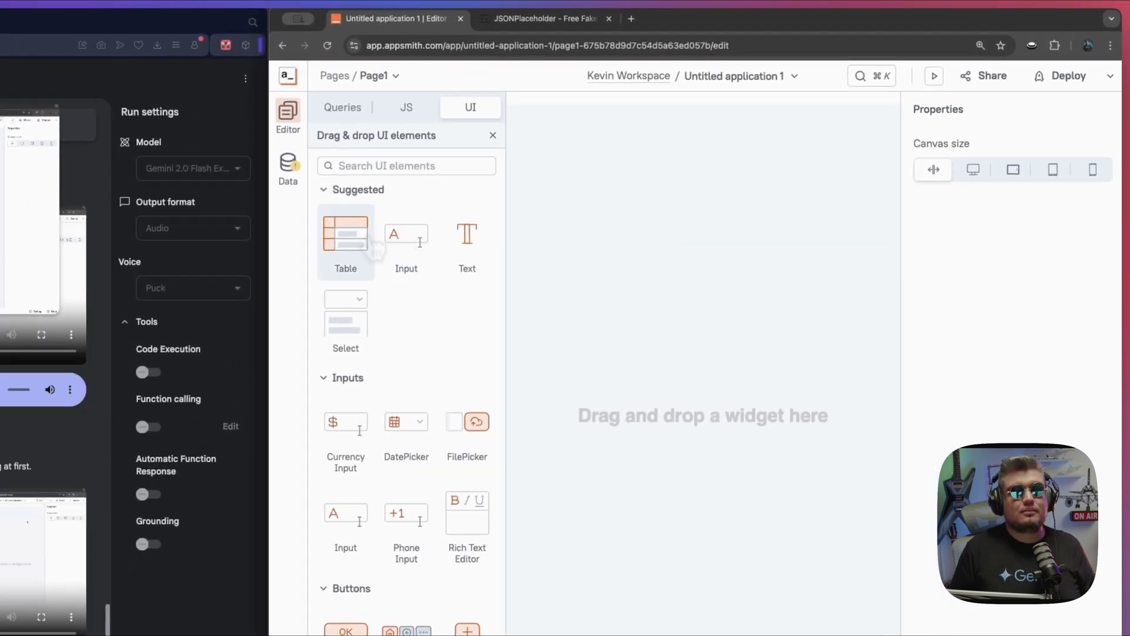
{"action": "mouse_move", "coordinate": [345, 245]}
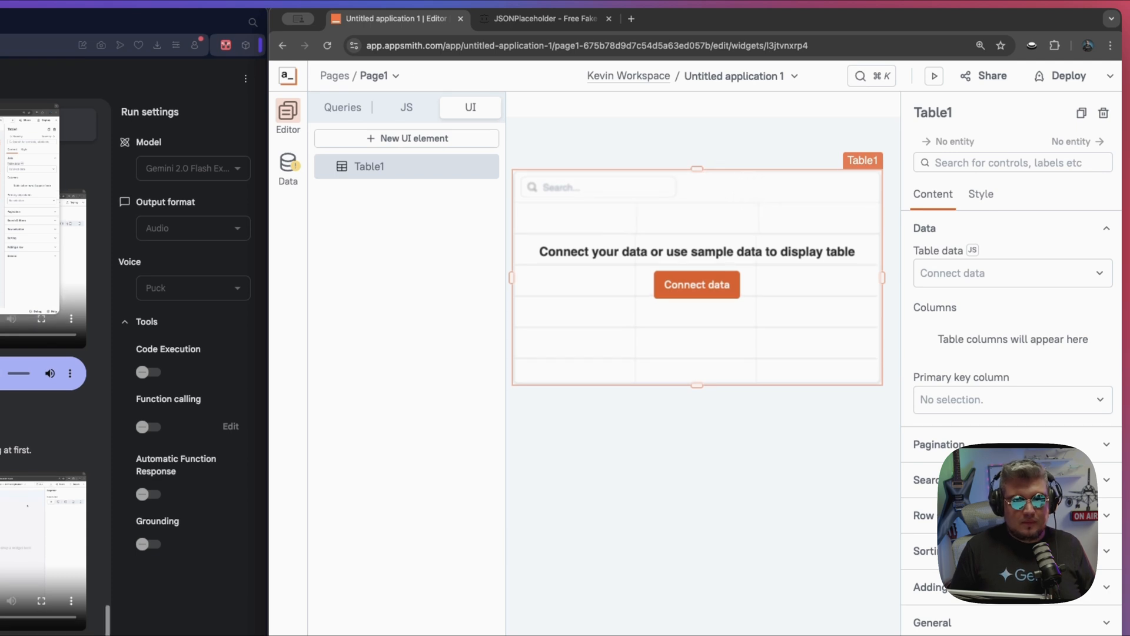
{"action": "mouse_move", "coordinate": [656, 197]}
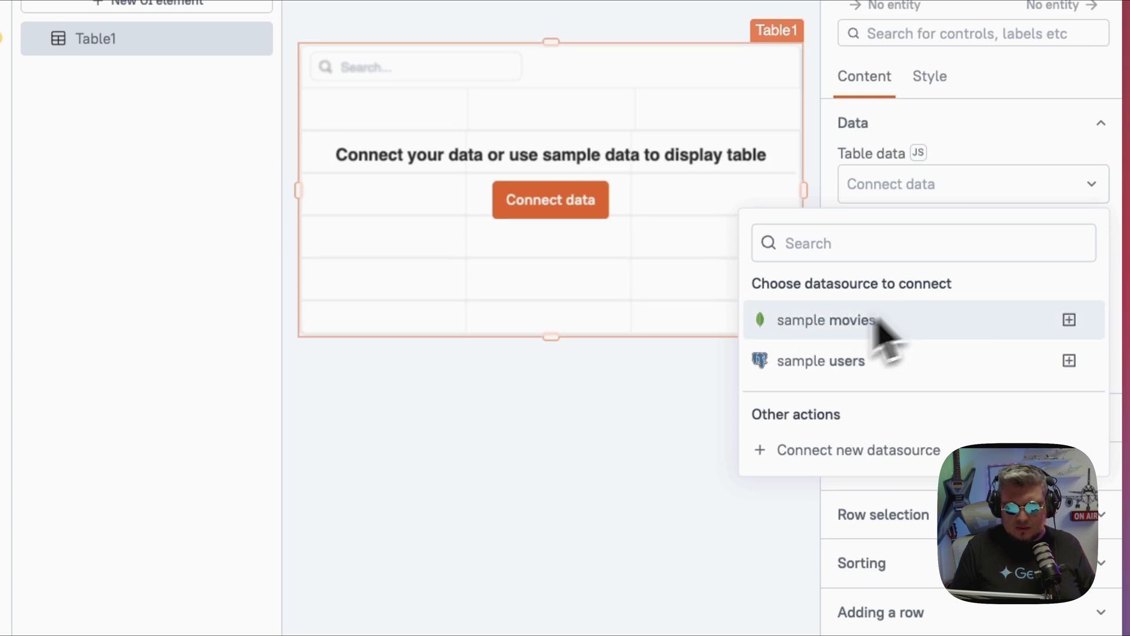
{"action": "mouse_move", "coordinate": [887, 390]}
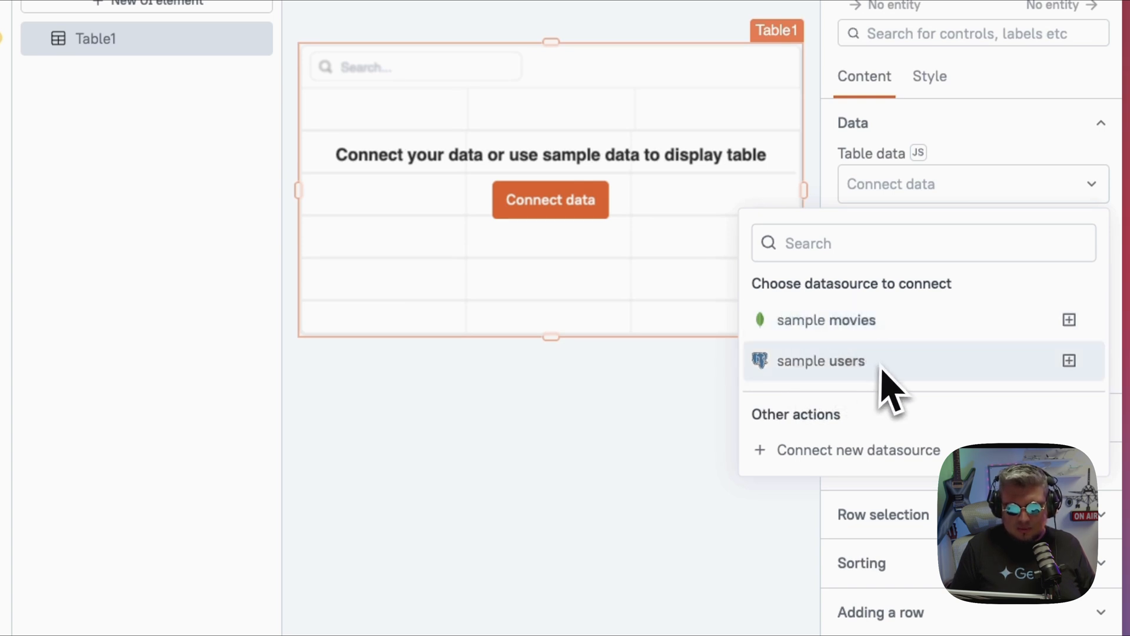
{"action": "mouse_move", "coordinate": [931, 454]}
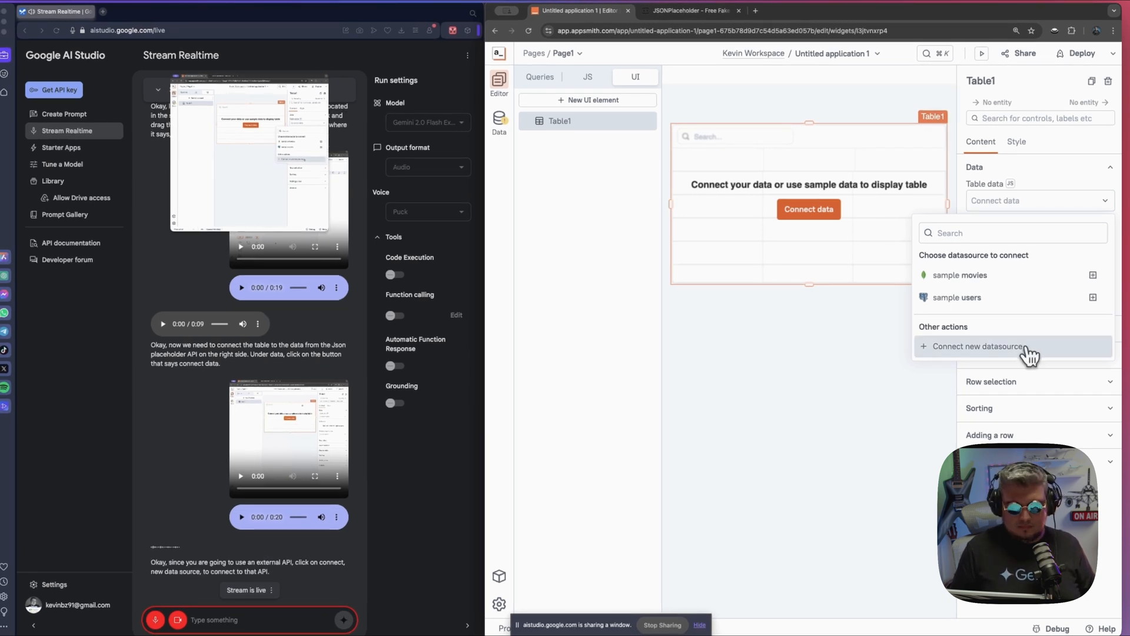
- Connect a new REST API datasource for Table1 instead of the sample data
{"action": "left_click", "coordinate": [979, 346]}
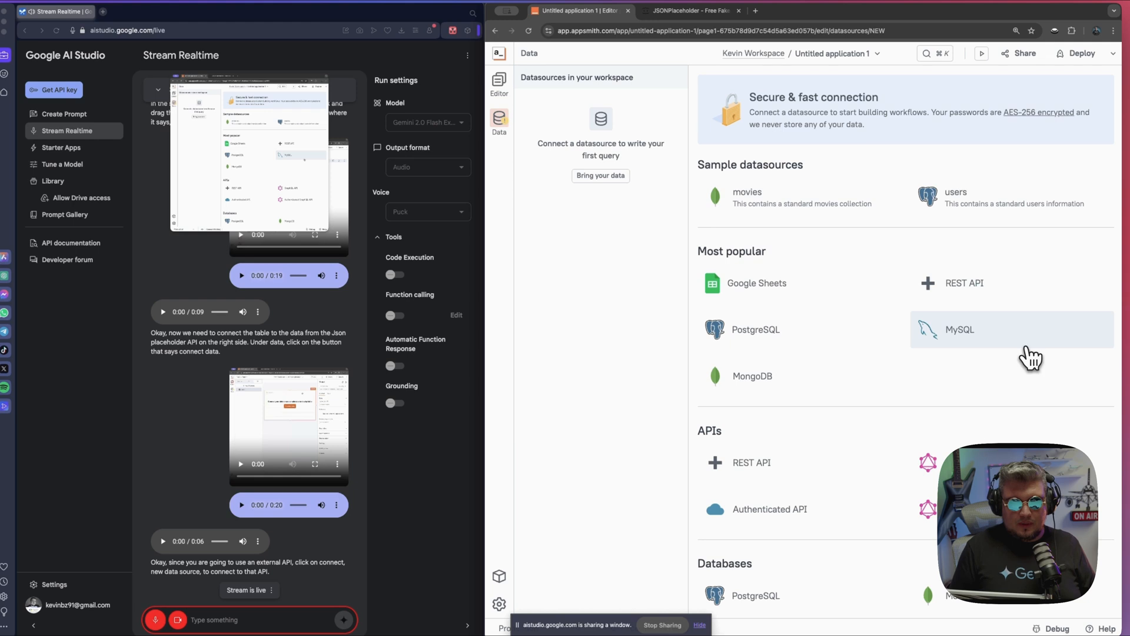
{"action": "mouse_move", "coordinate": [920, 231]}
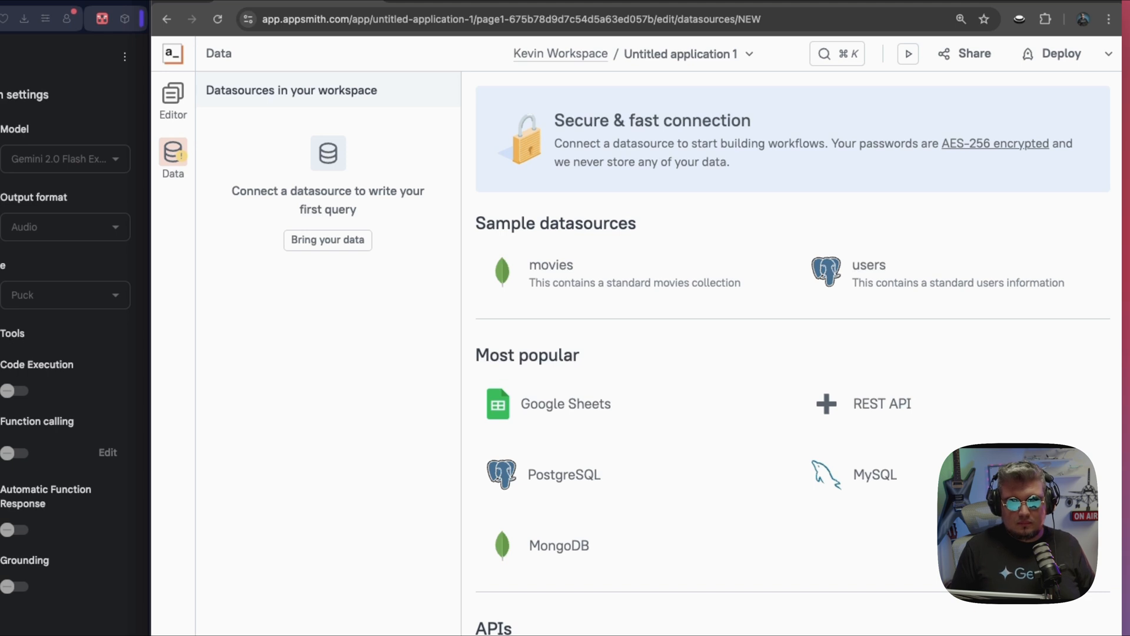
{"action": "mouse_move", "coordinate": [657, 378]}
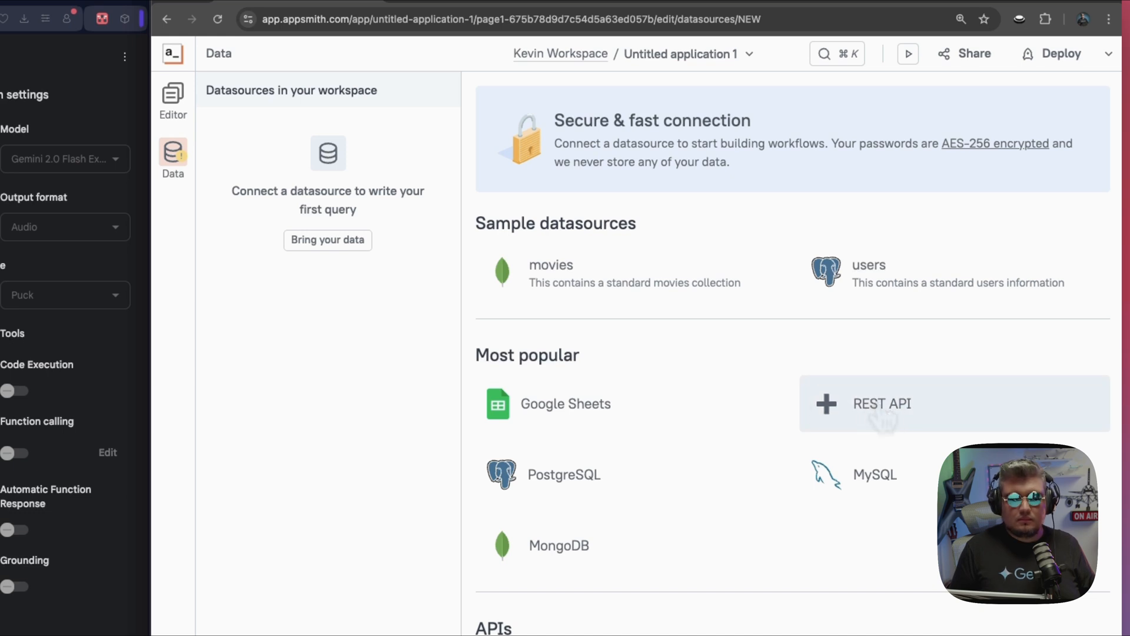
{"action": "left_click", "coordinate": [882, 403]}
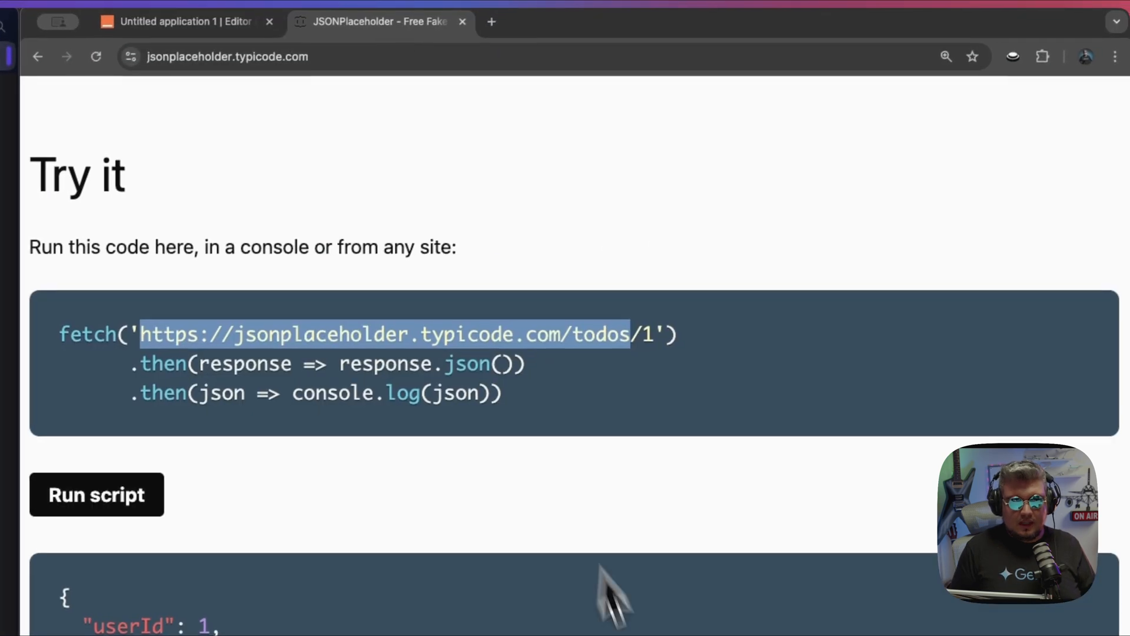
{"action": "mouse_move", "coordinate": [231, 259]}
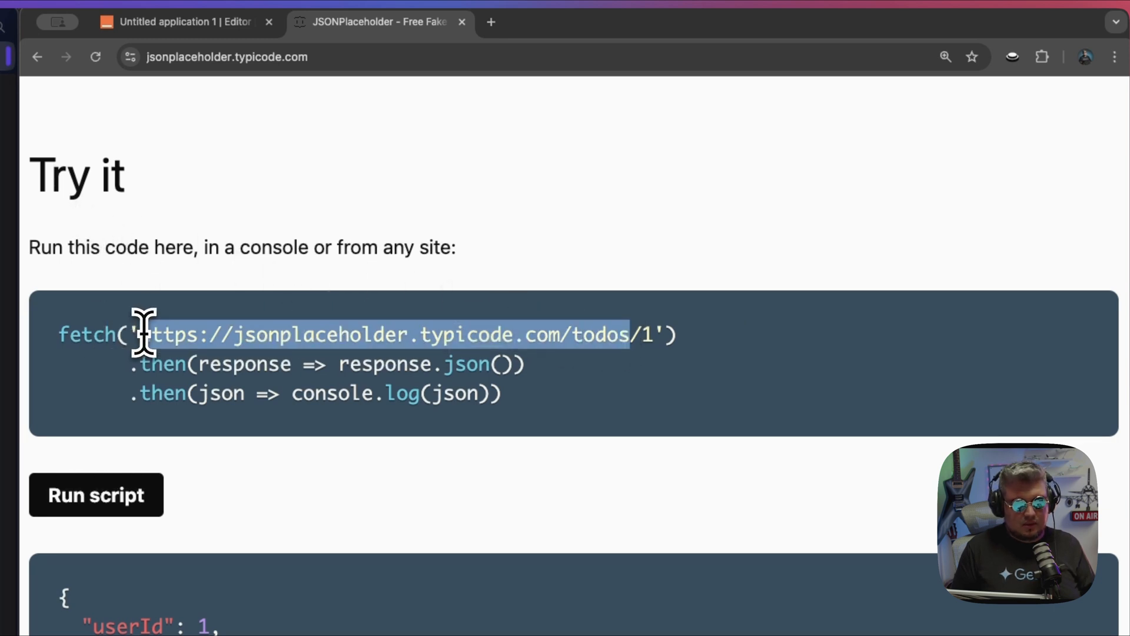
{"action": "left_click", "coordinate": [180, 21]}
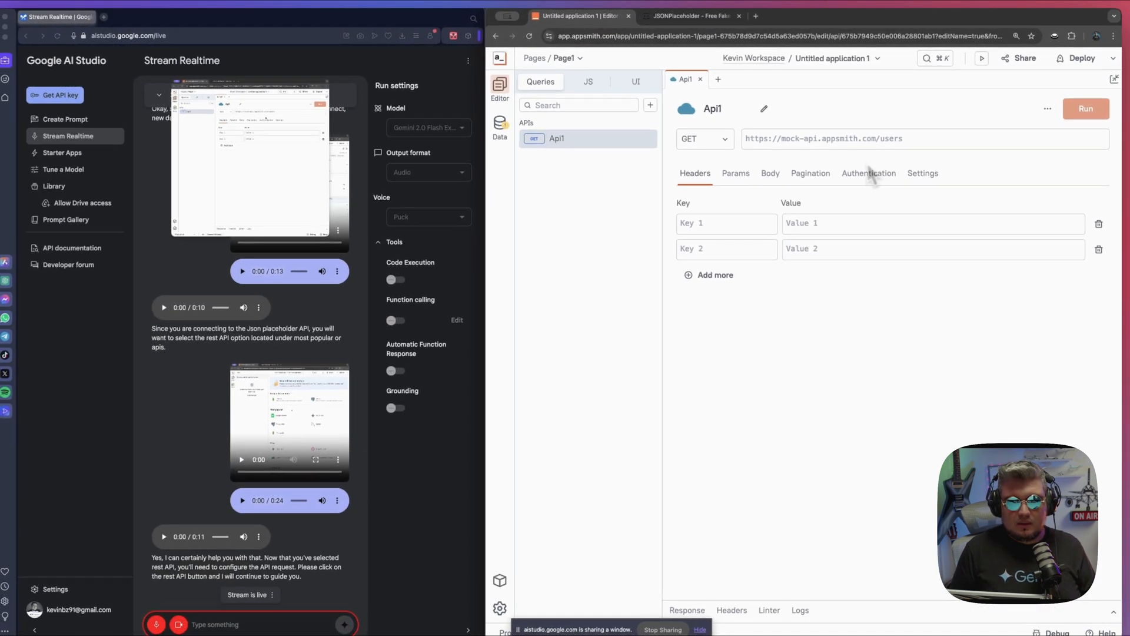
{"action": "scroll", "scroll_direction": "down", "scroll_amount": 3}
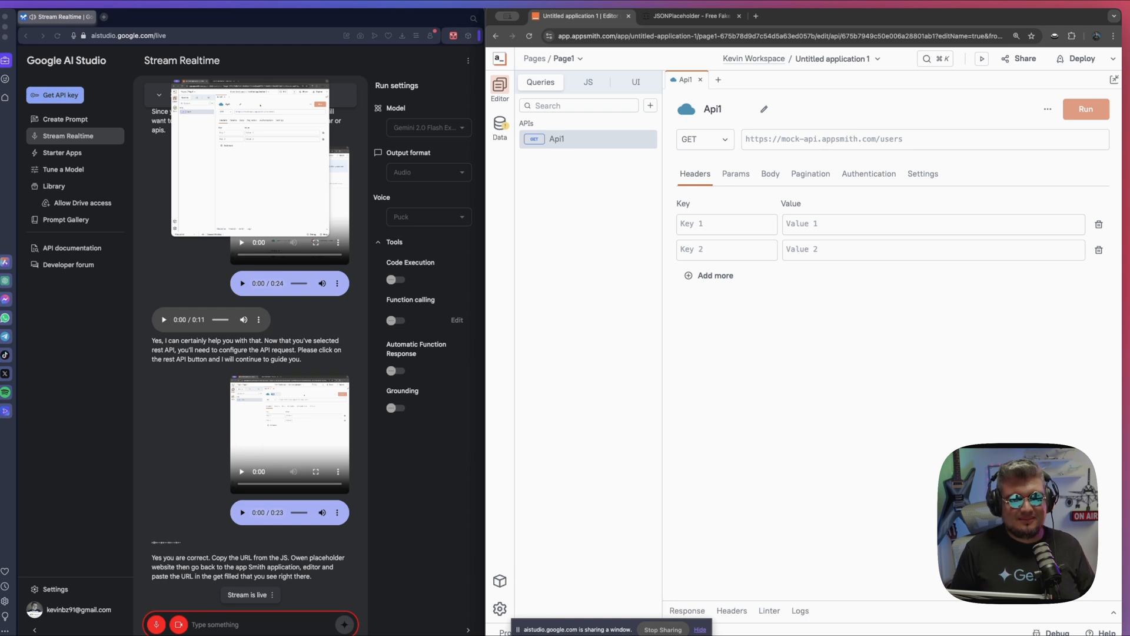
{"action": "left_click", "coordinate": [894, 135]}
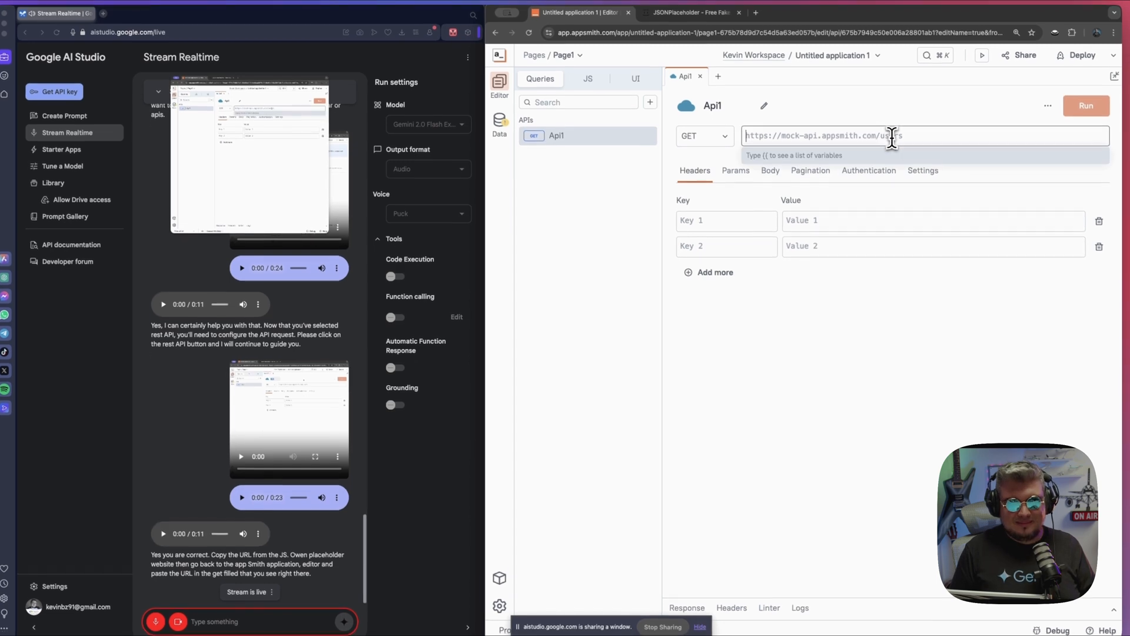
{"action": "type", "text": "https://jsonplaceholder.typicode.com/todos"}
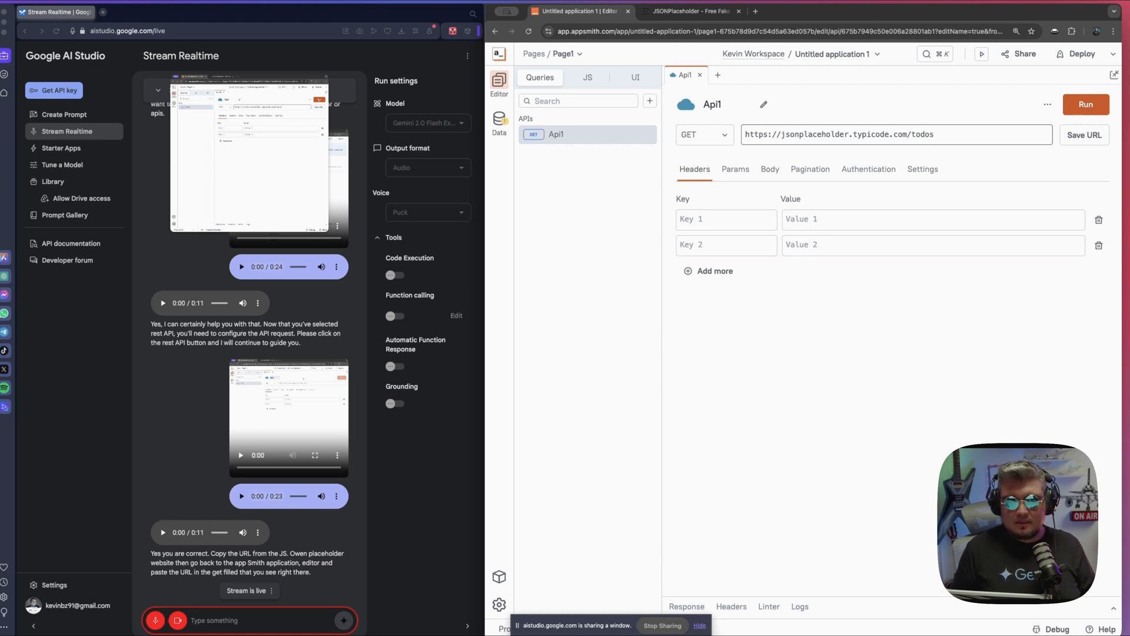
{"action": "scroll", "scroll_direction": "down", "scroll_amount": 3}
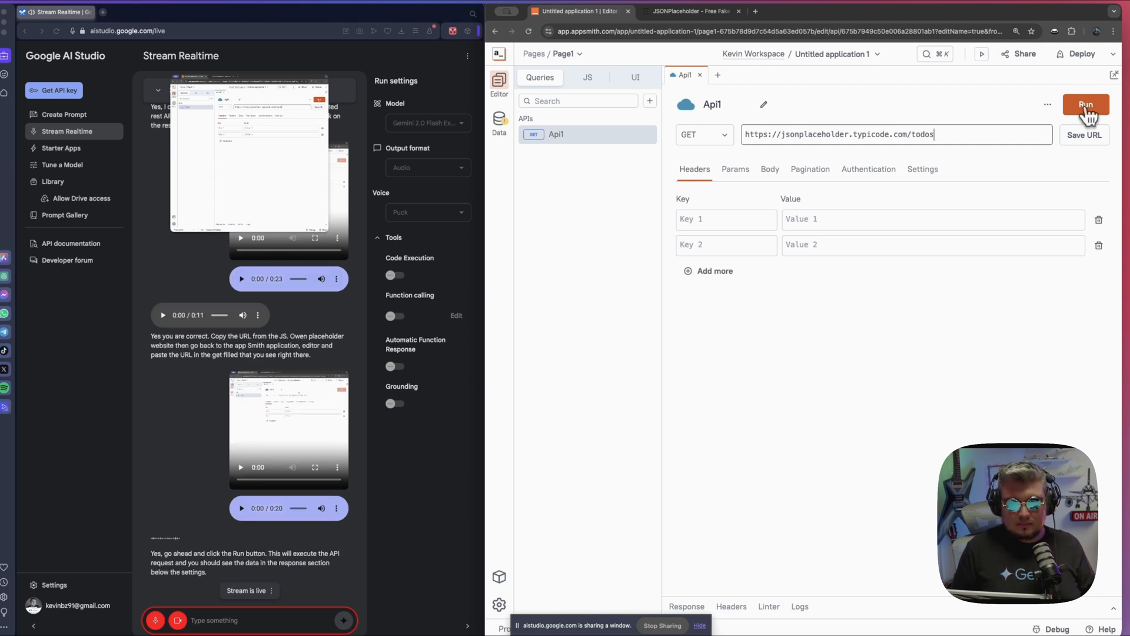
{"action": "left_click", "coordinate": [1085, 104]}
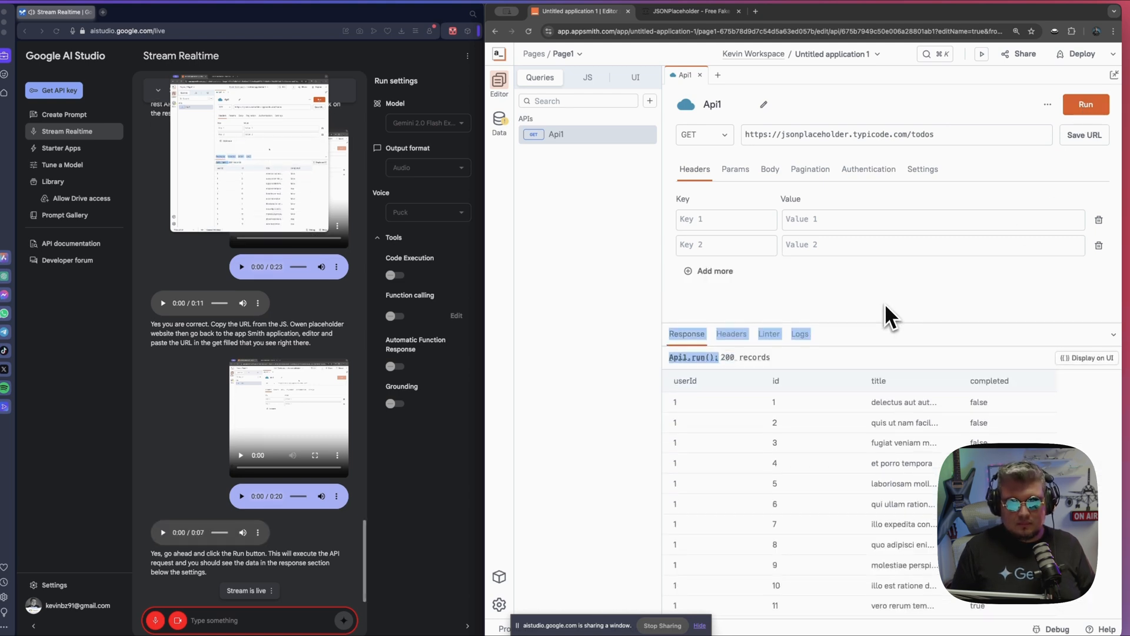
{"action": "mouse_move", "coordinate": [785, 313]}
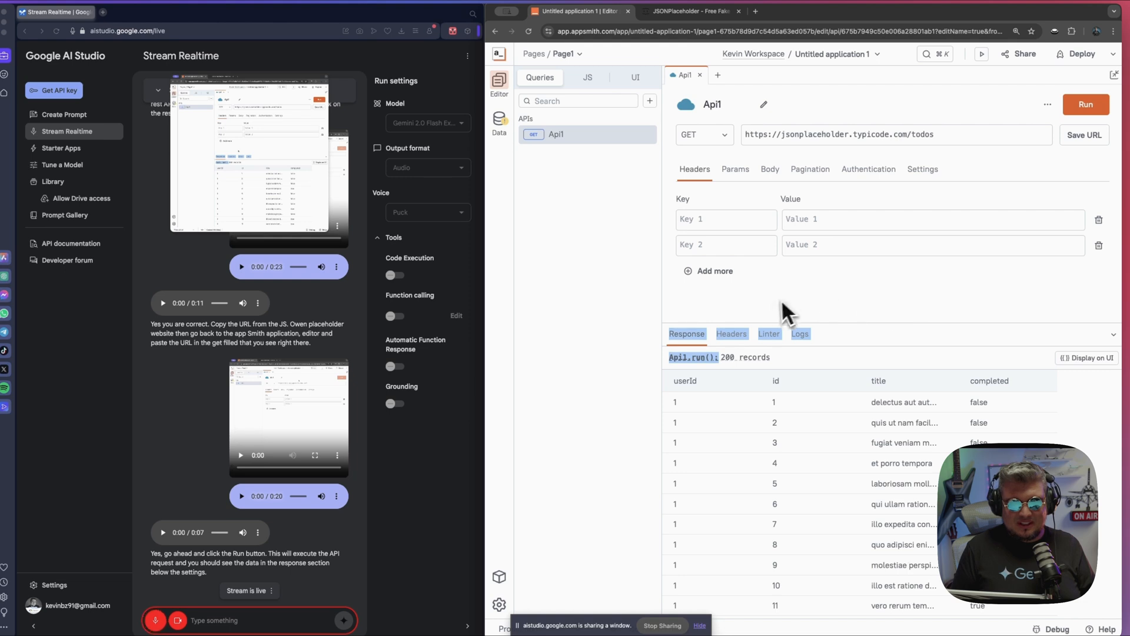
{"action": "mouse_move", "coordinate": [897, 451]}
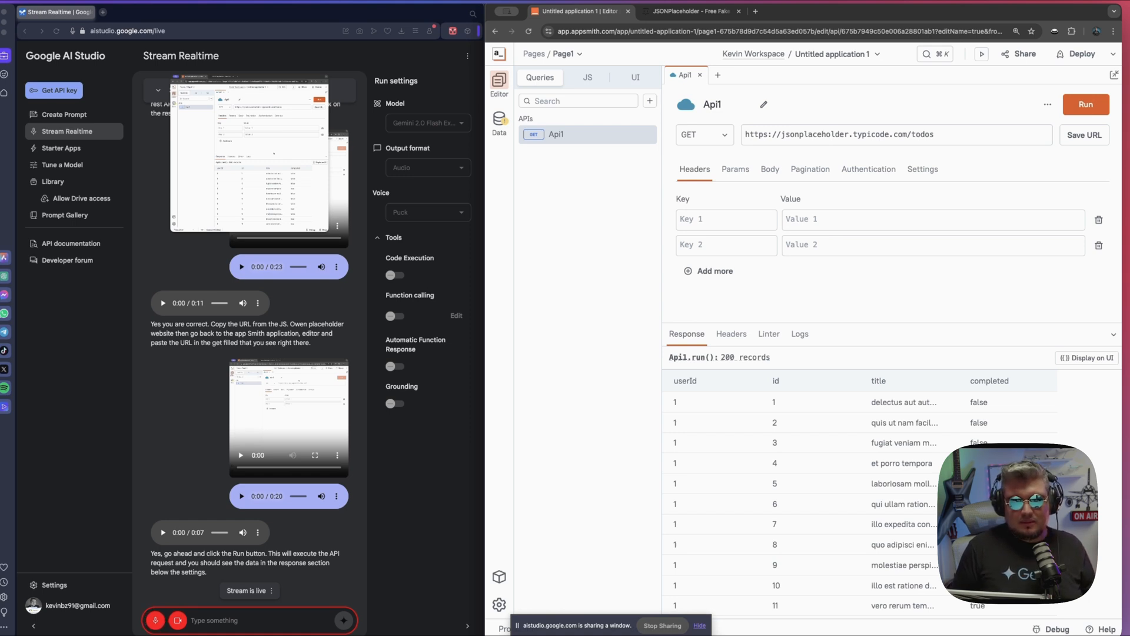
{"action": "scroll", "scroll_direction": "down", "scroll_amount": 3}
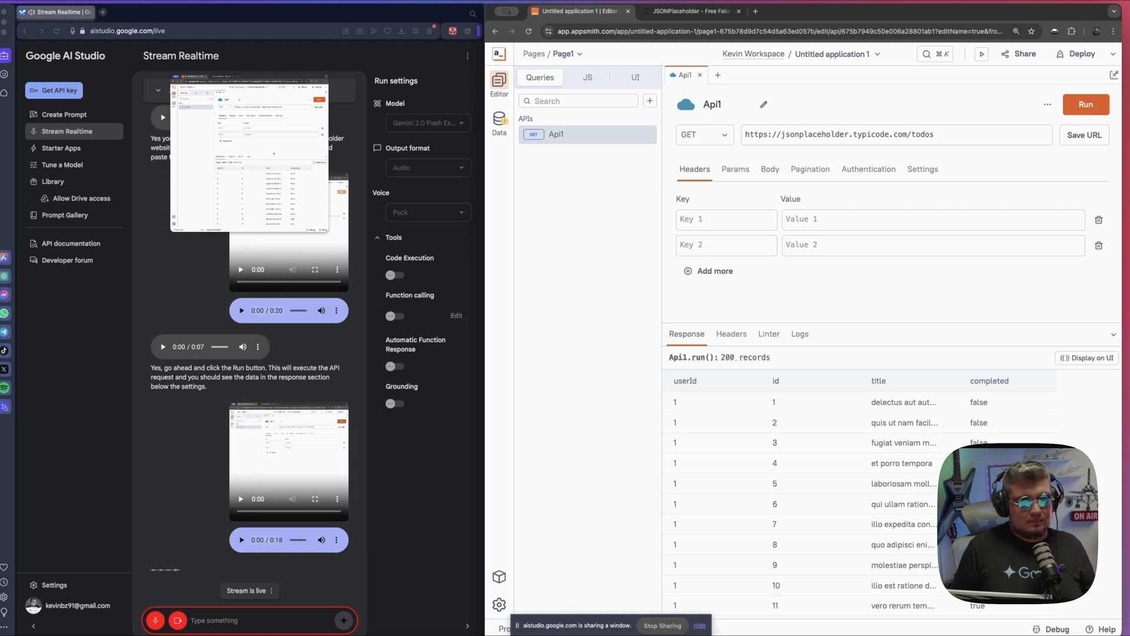
{"action": "scroll", "scroll_direction": "down", "scroll_amount": 3}
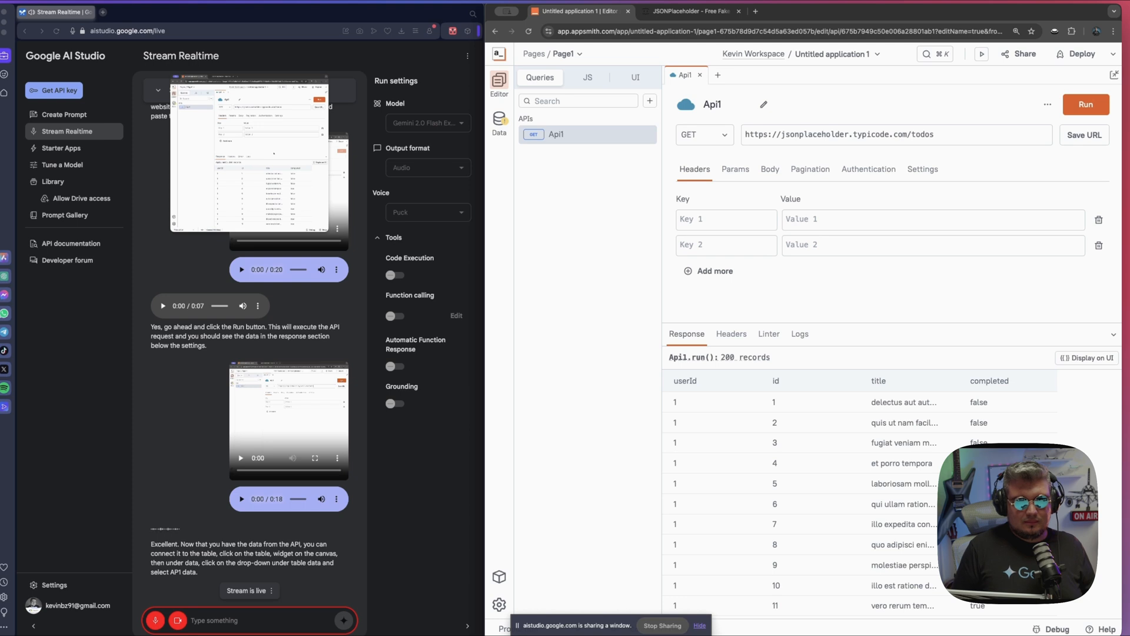
{"action": "mouse_move", "coordinate": [651, 95]}
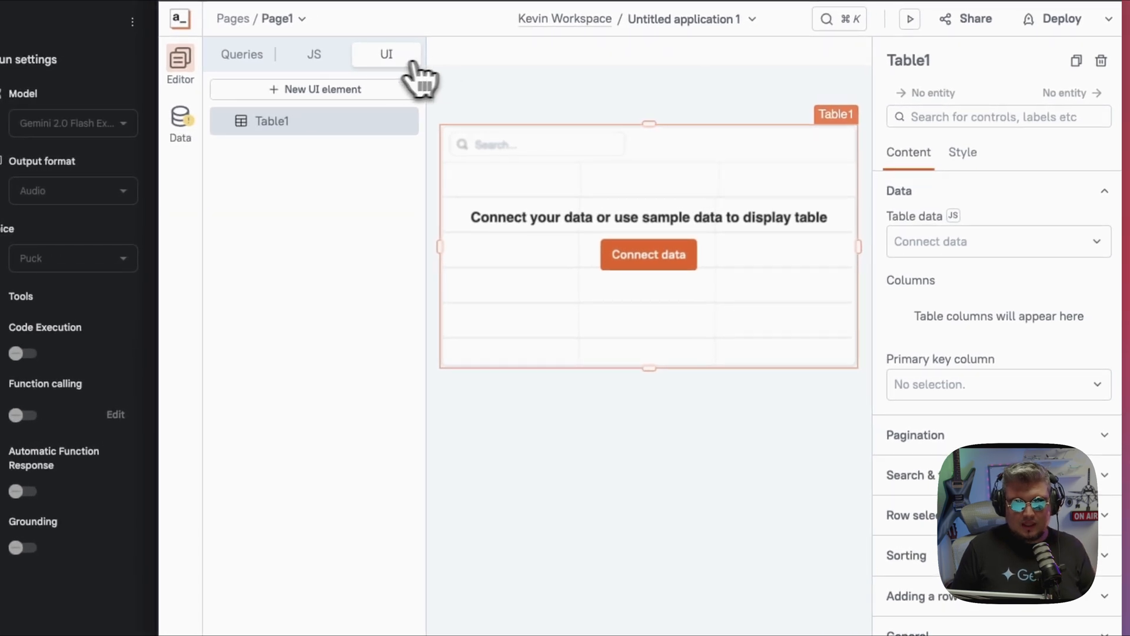
- Bind Table1's data to Api1 so it shows userId, id, title and completed rows
{"action": "left_click", "coordinate": [997, 242]}
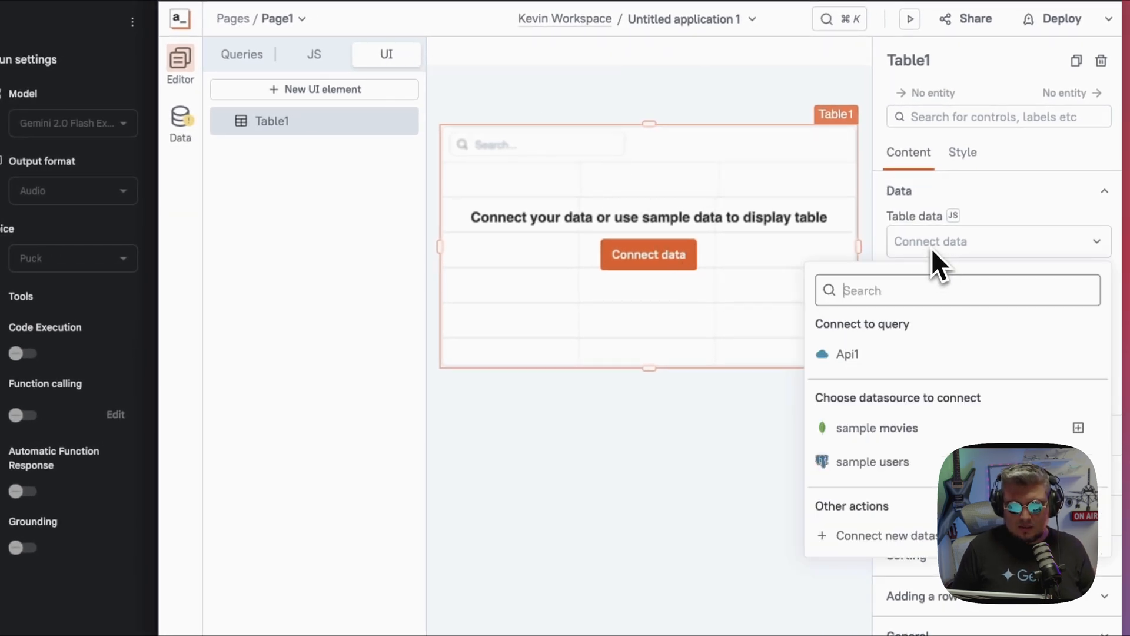
{"action": "mouse_move", "coordinate": [905, 364]}
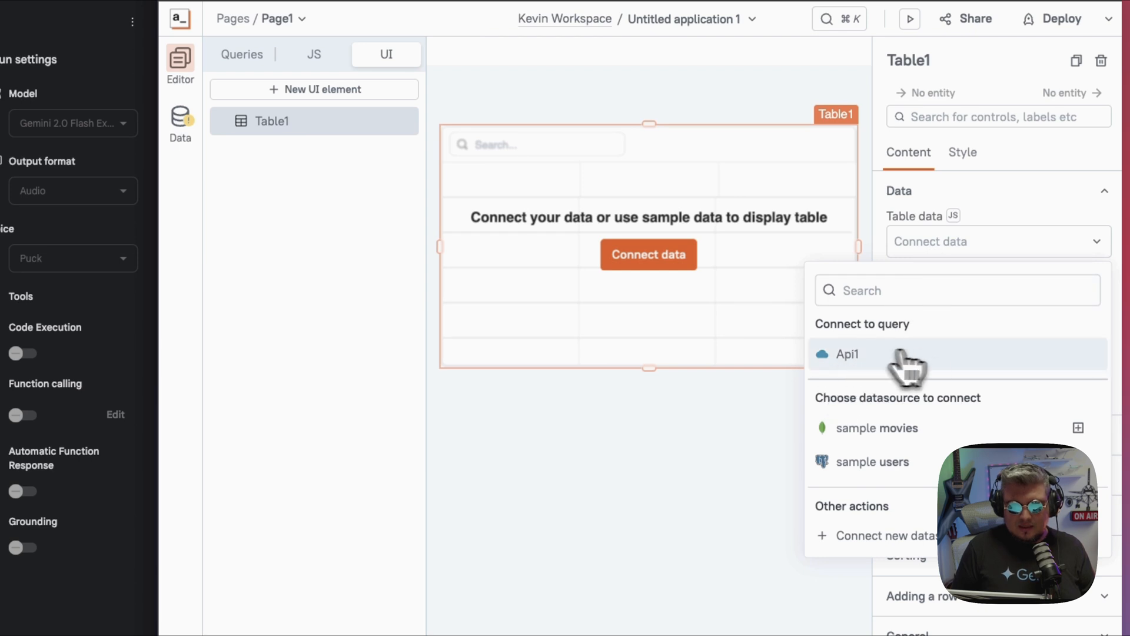
{"action": "left_click", "coordinate": [846, 355]}
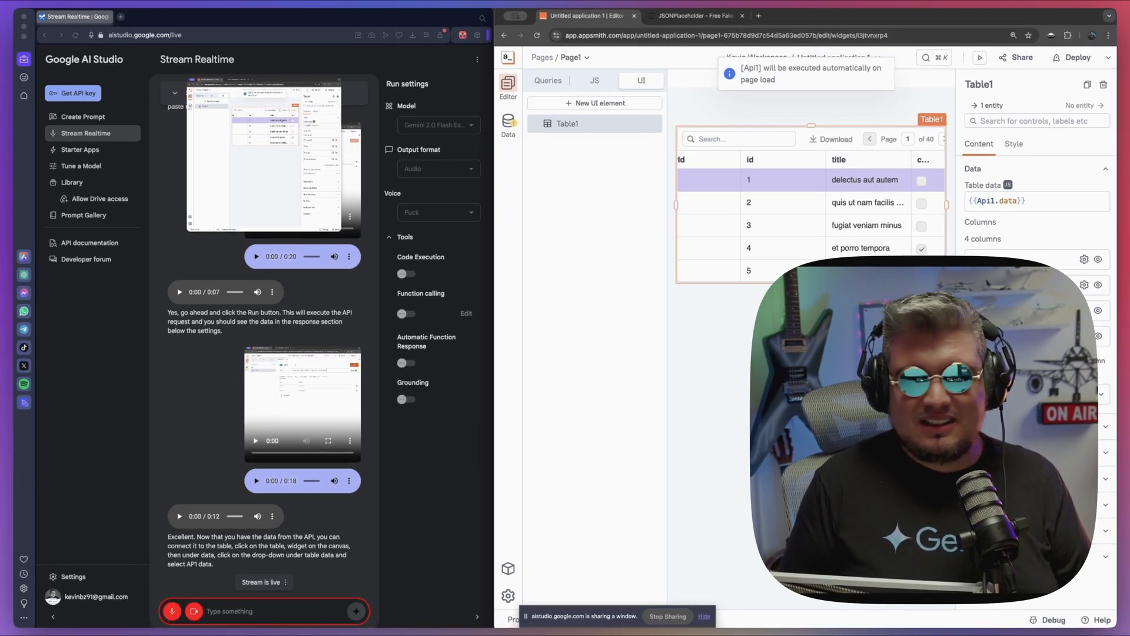
{"action": "scroll", "scroll_direction": "down", "scroll_amount": 3}
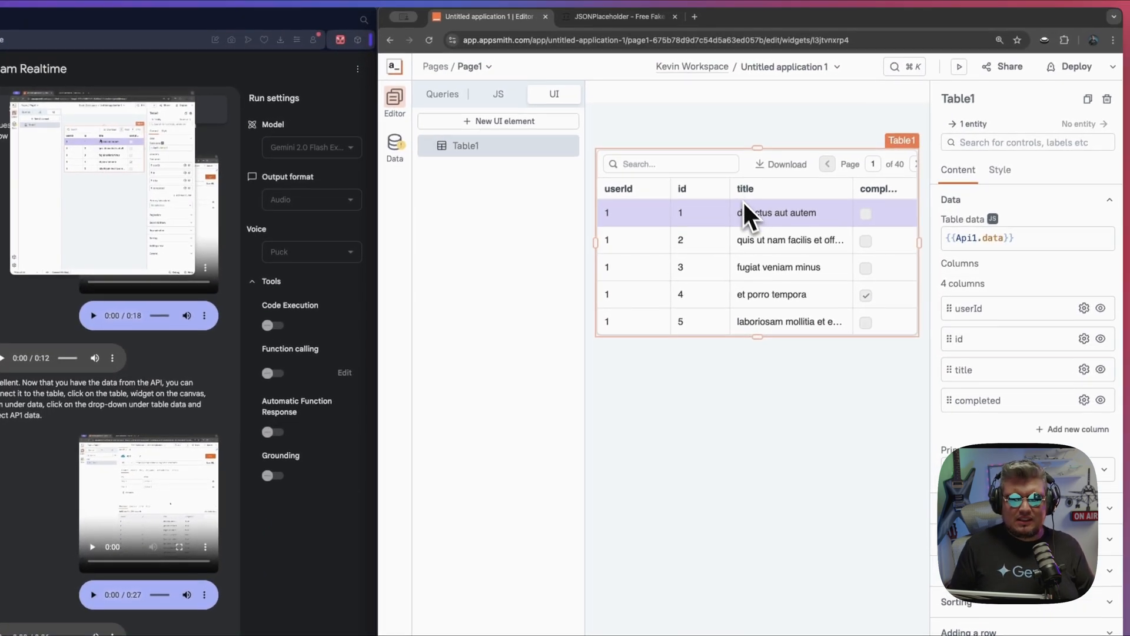
{"action": "mouse_move", "coordinate": [802, 219]}
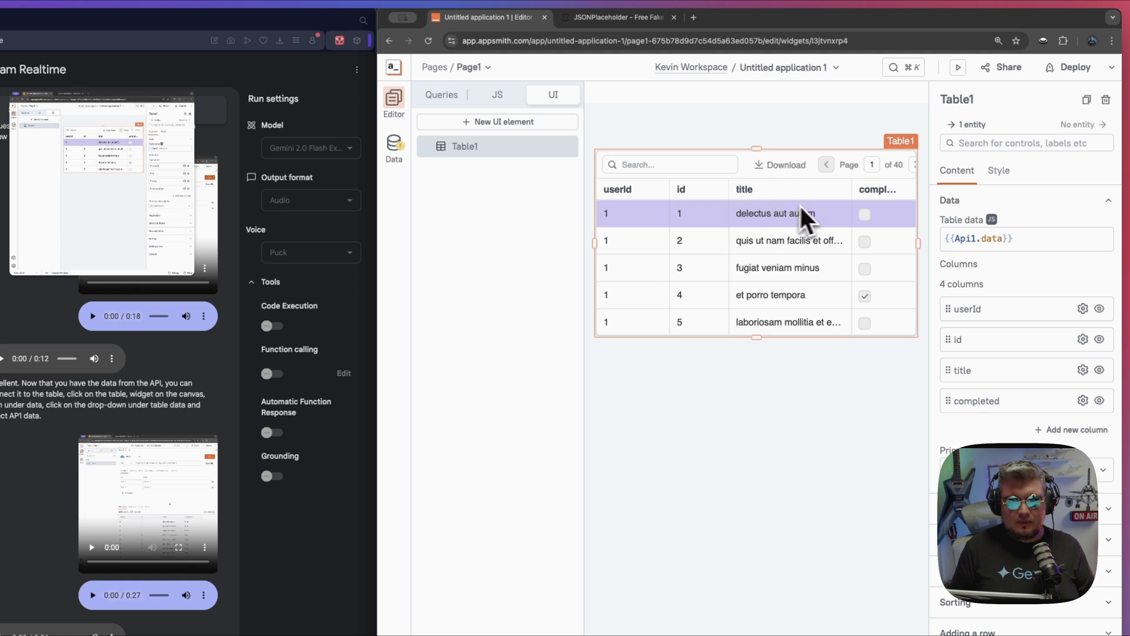
{"action": "mouse_move", "coordinate": [649, 220]}
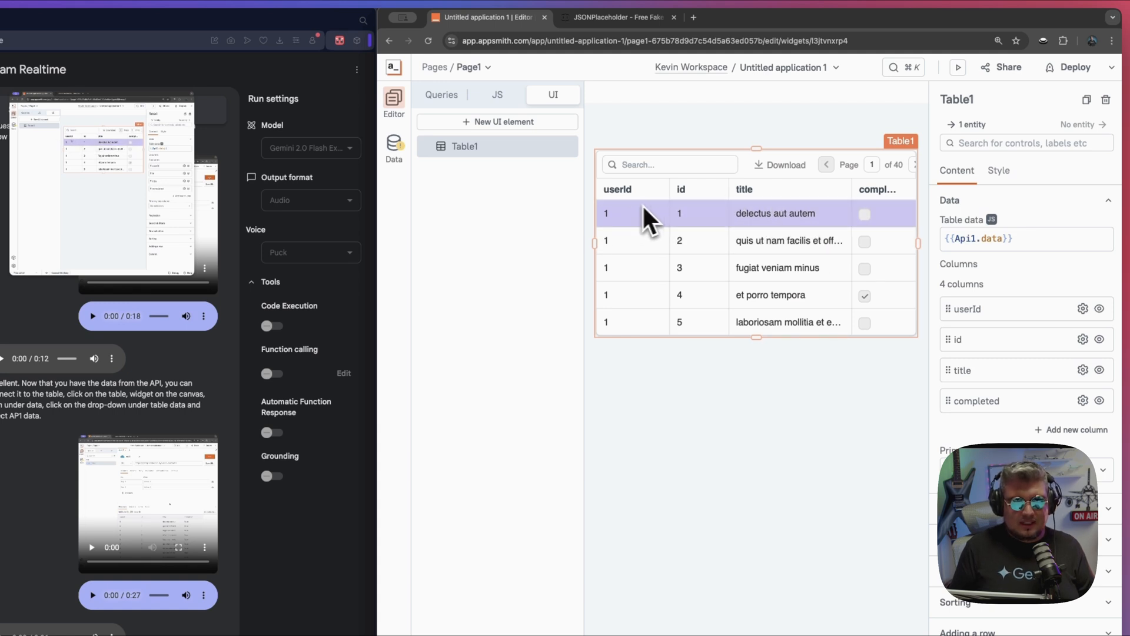
{"action": "mouse_move", "coordinate": [700, 210]}
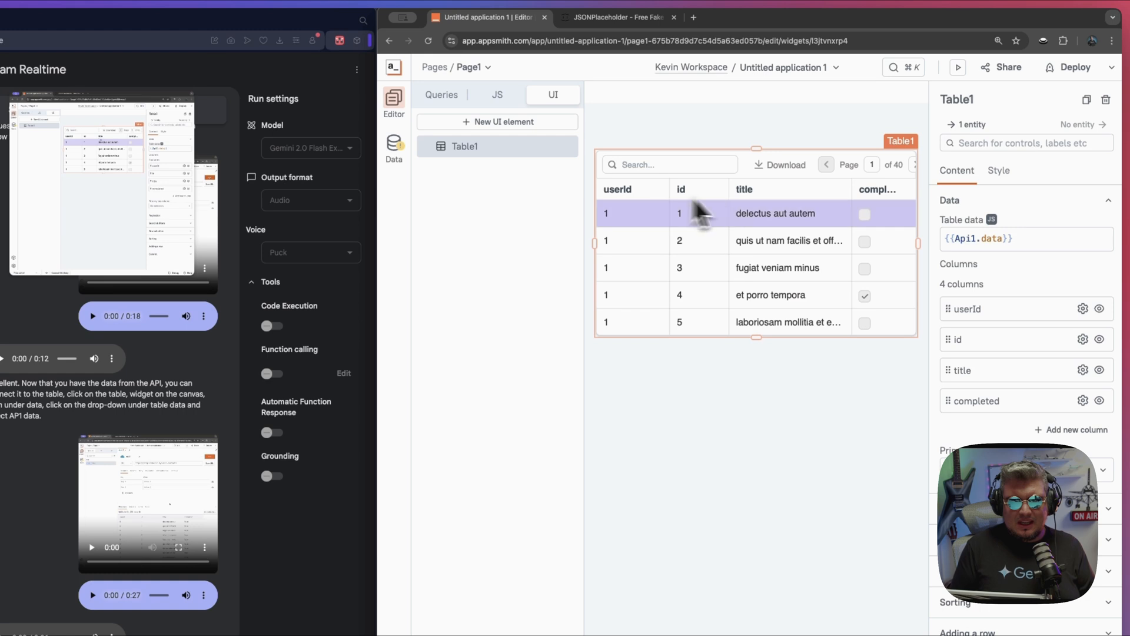
{"action": "mouse_move", "coordinate": [750, 229]}
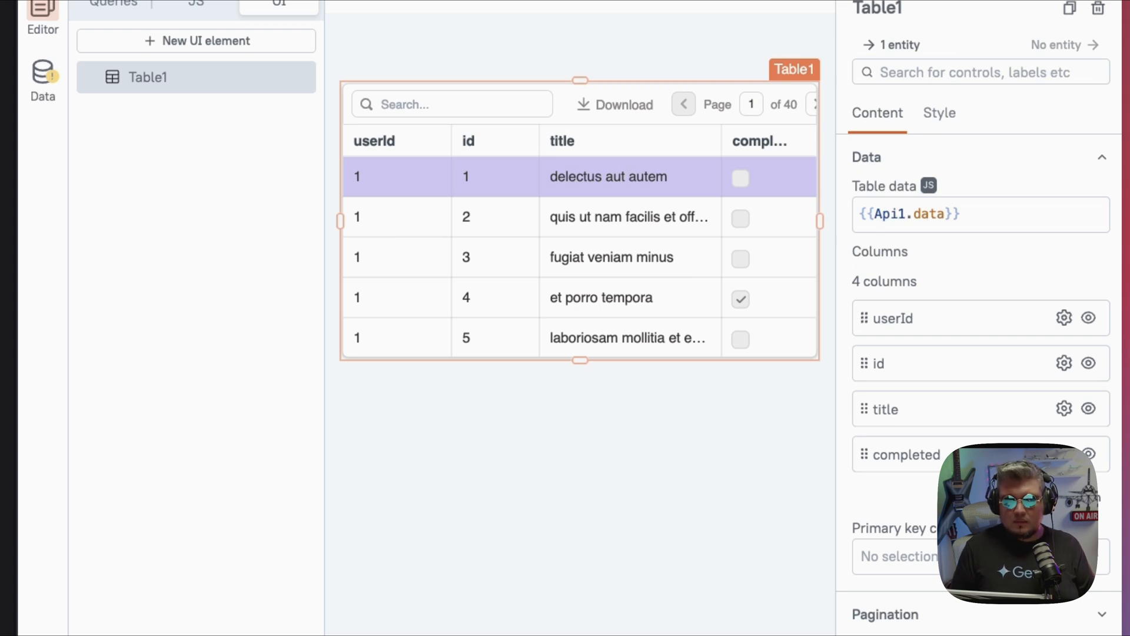
{"action": "mouse_move", "coordinate": [573, 213]}
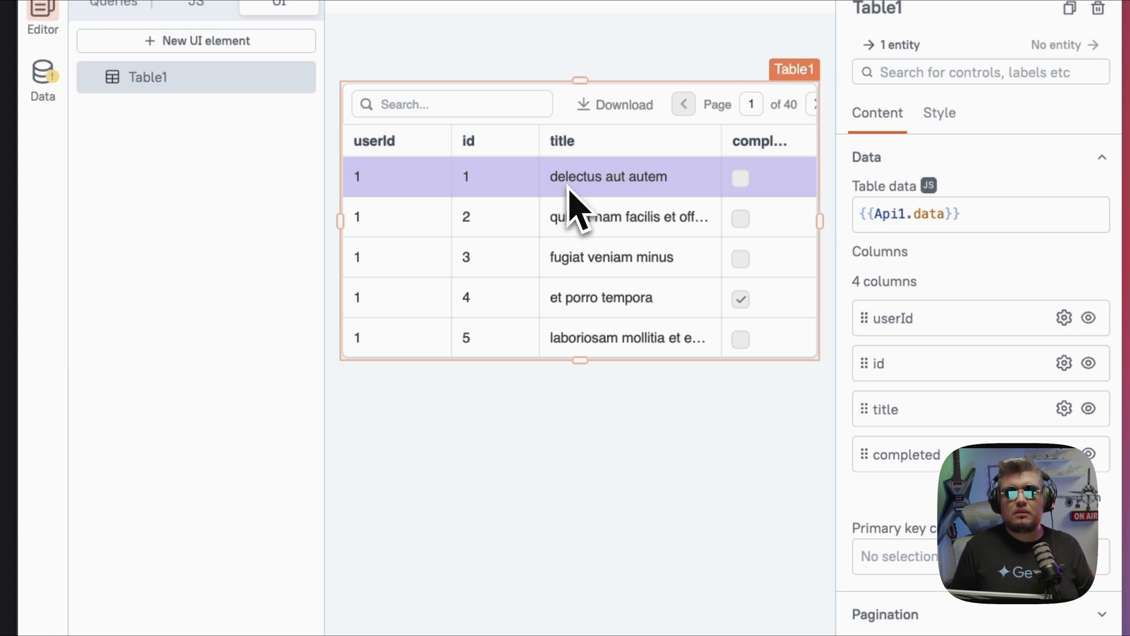
{"action": "mouse_move", "coordinate": [580, 220]}
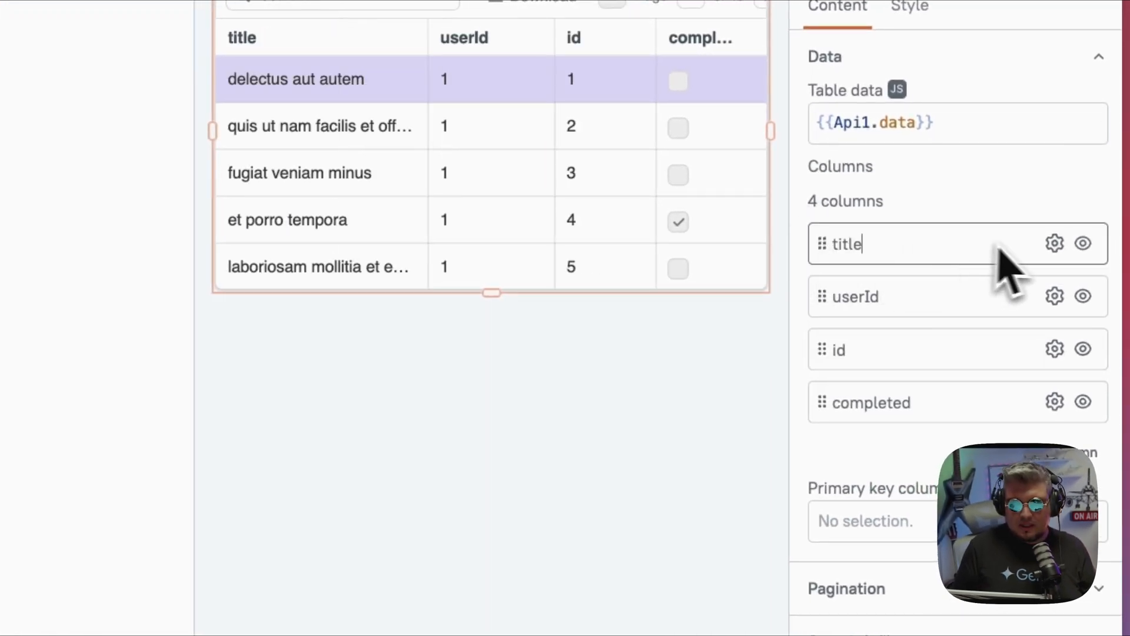
- Move the title column to the top of Table1's columns and show its column settings
{"action": "left_click", "coordinate": [1053, 243]}
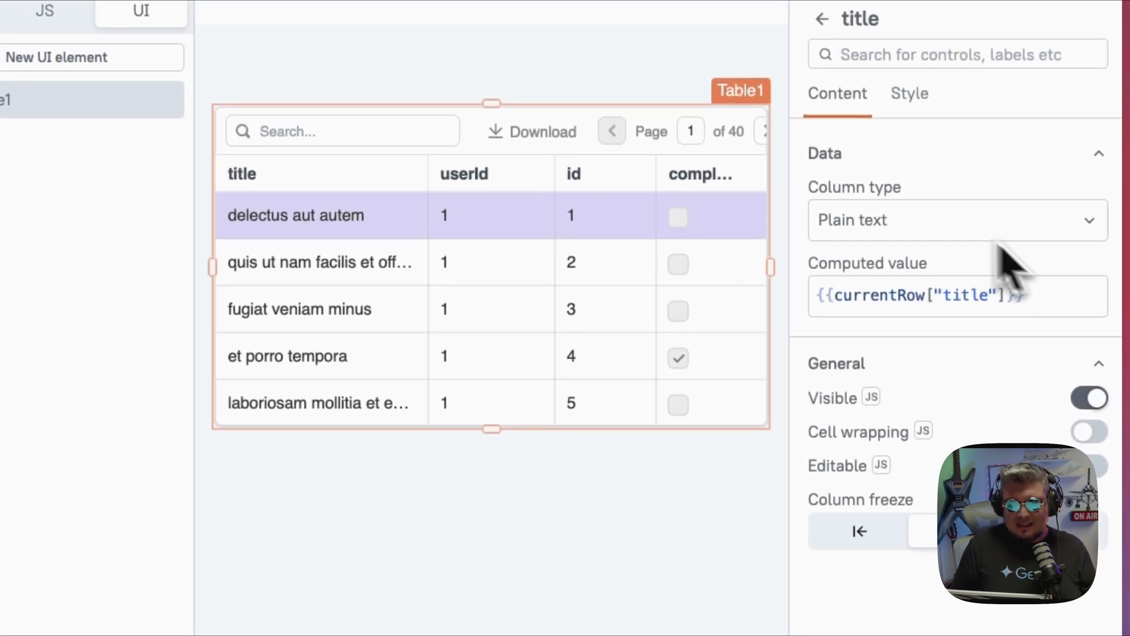
{"action": "mouse_move", "coordinate": [1002, 360]}
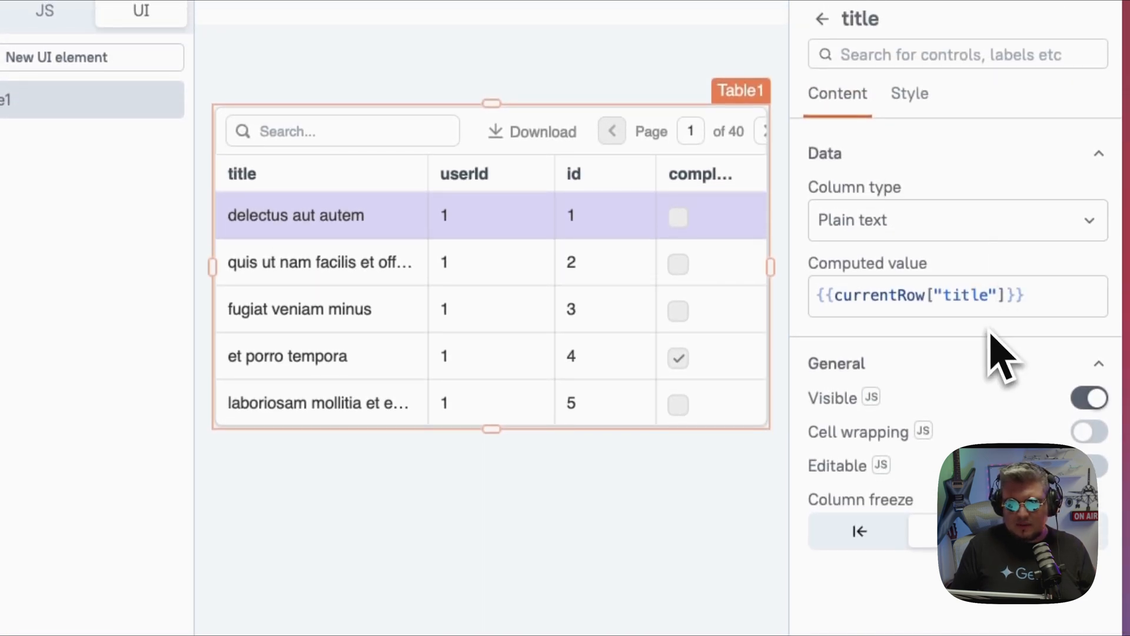
{"action": "mouse_move", "coordinate": [917, 325]}
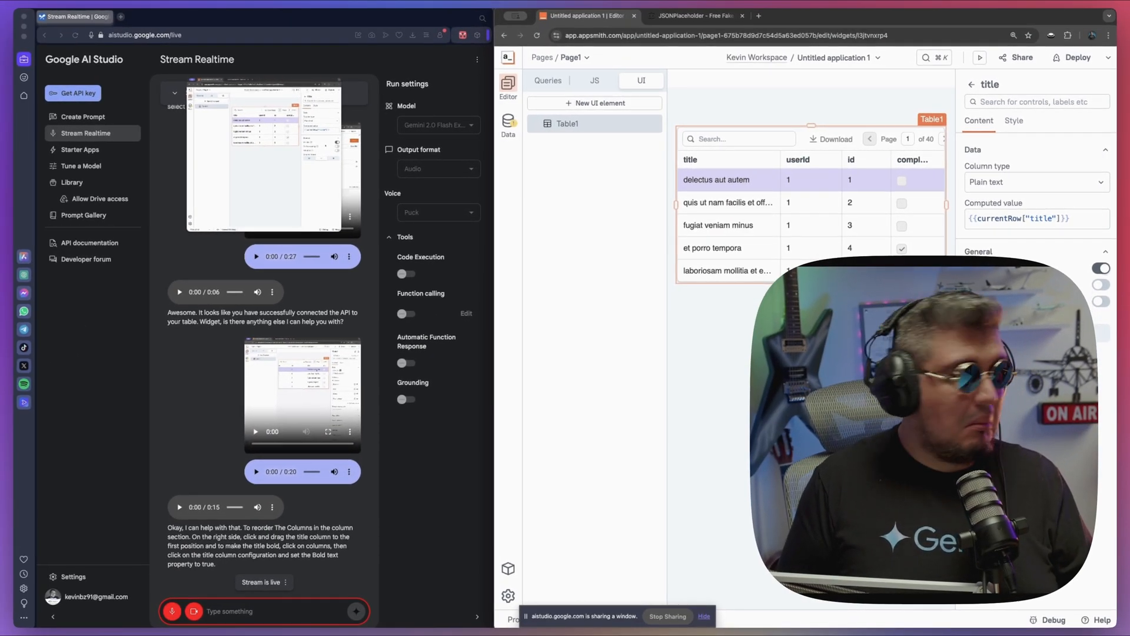
{"action": "scroll", "scroll_direction": "down", "scroll_amount": 3}
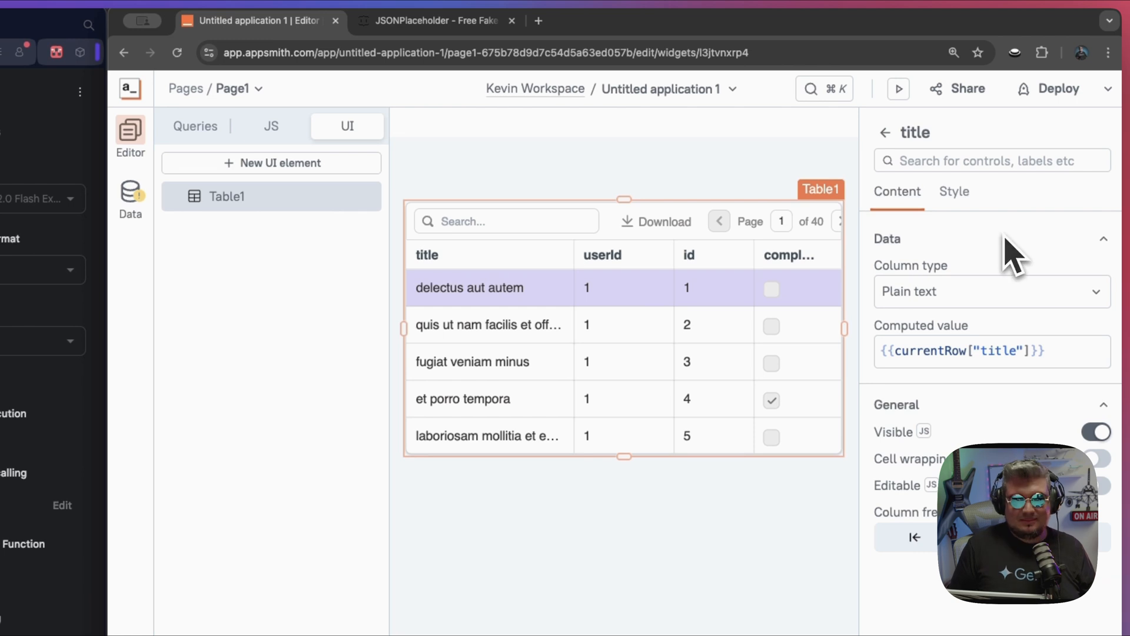
- Style the title column text at size M with bold emphasis
{"action": "left_click", "coordinate": [954, 192]}
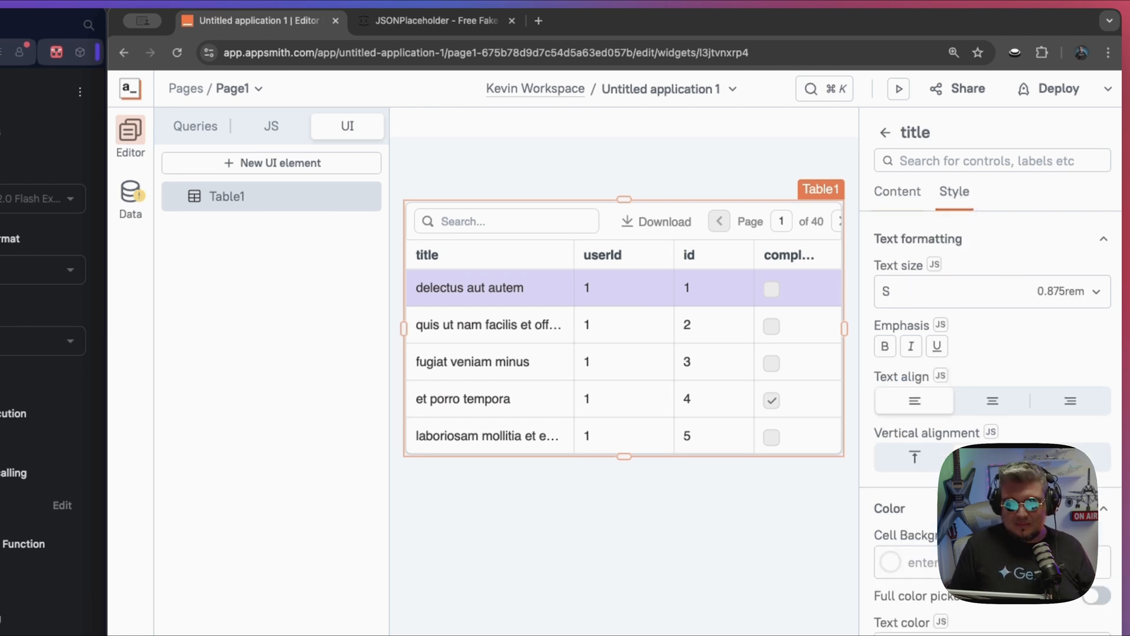
{"action": "mouse_move", "coordinate": [1053, 317]}
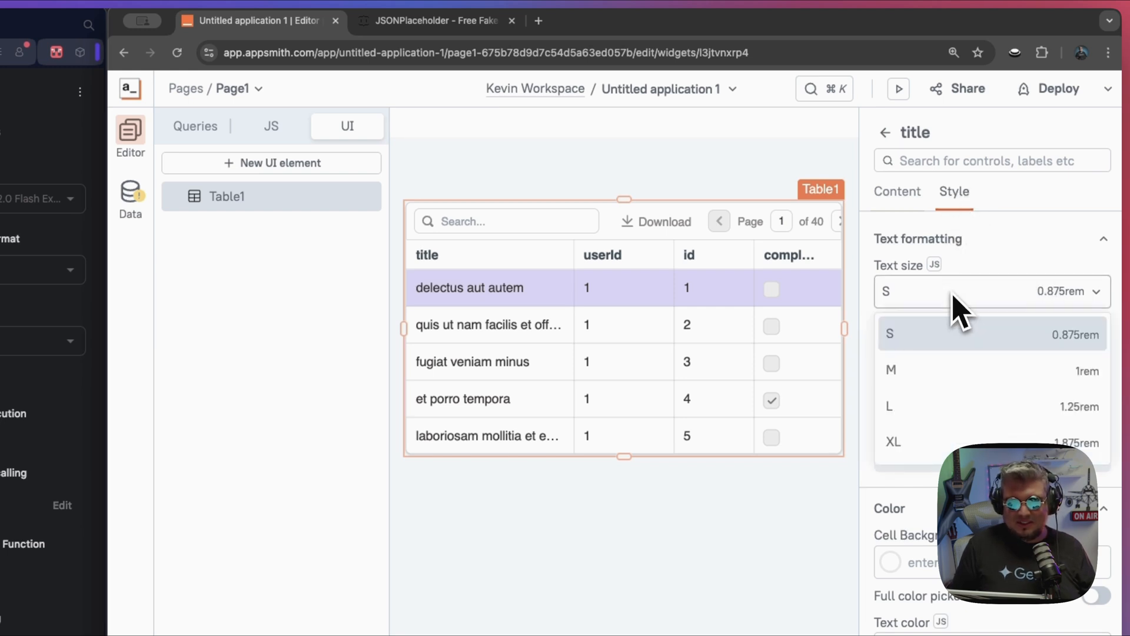
{"action": "left_click", "coordinate": [892, 371]}
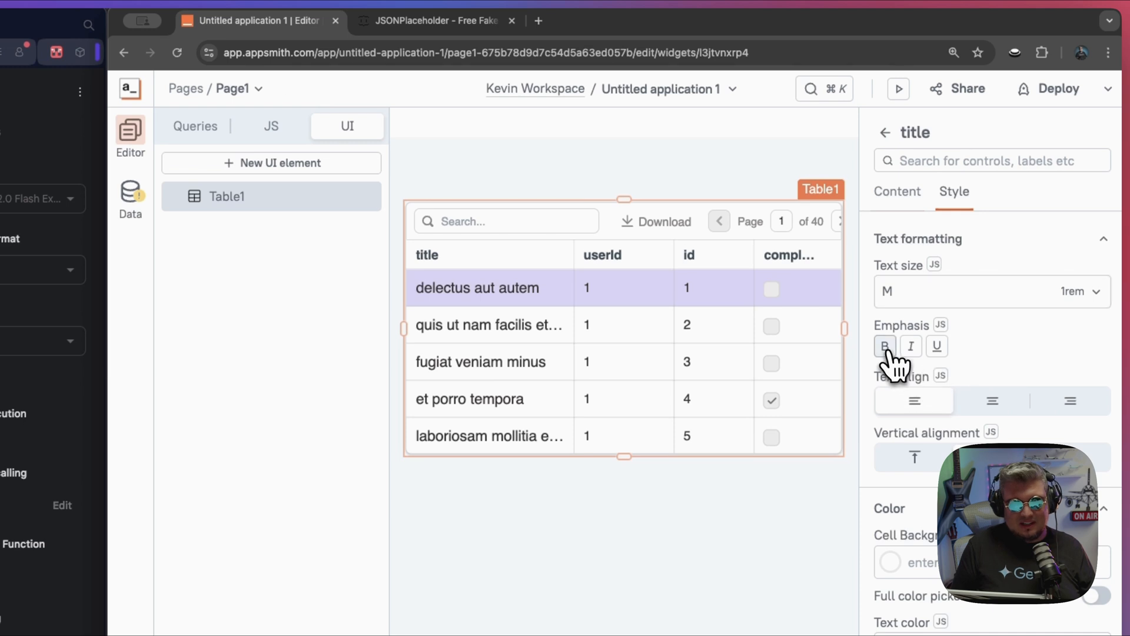
{"action": "left_click", "coordinate": [885, 346]}
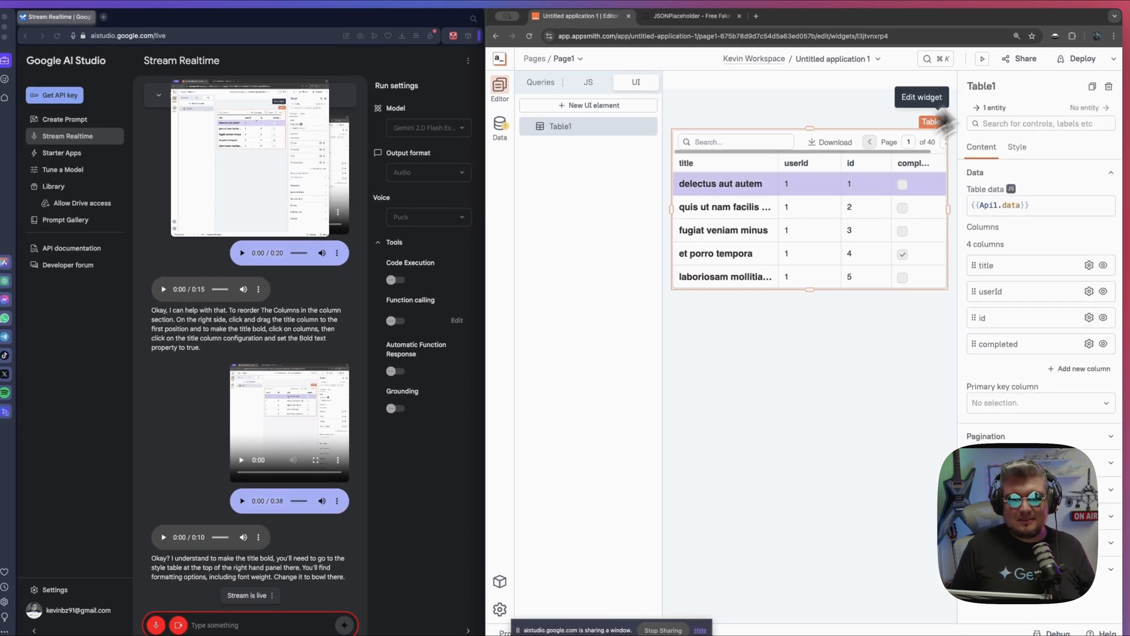
{"action": "scroll", "scroll_direction": "down", "scroll_amount": 3}
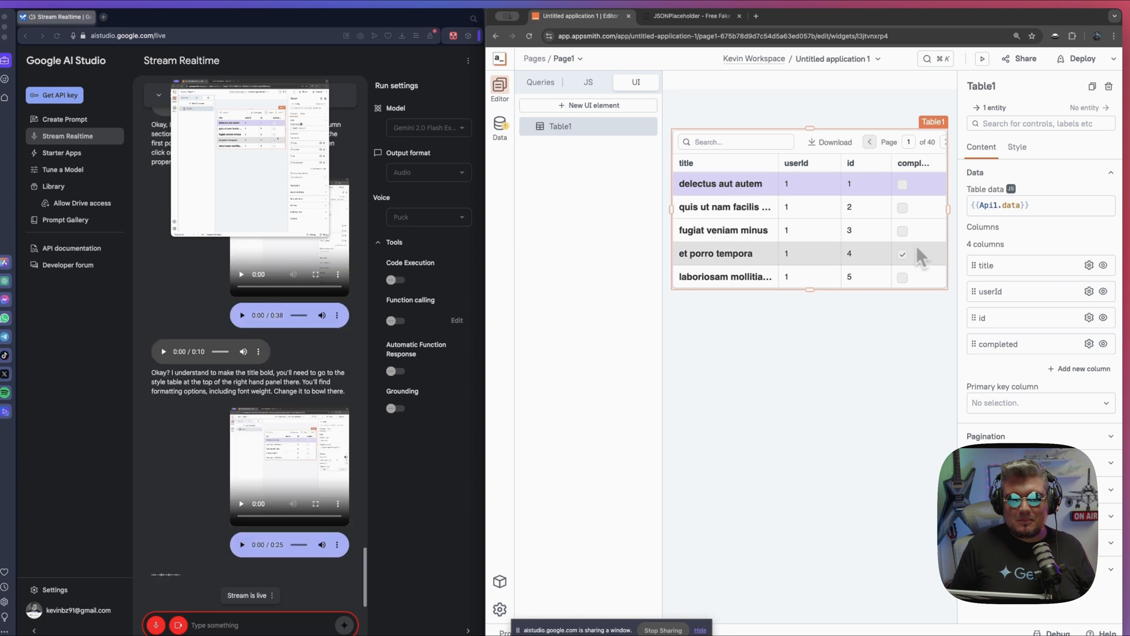
{"action": "mouse_move", "coordinate": [920, 258]}
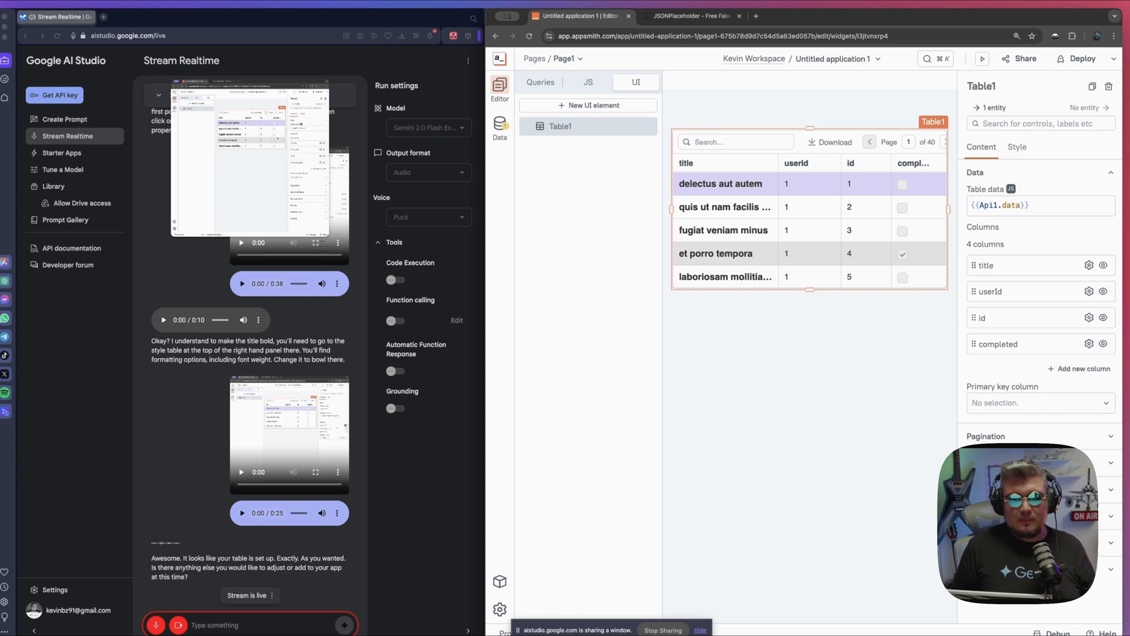
{"action": "scroll", "scroll_direction": "down", "scroll_amount": 3}
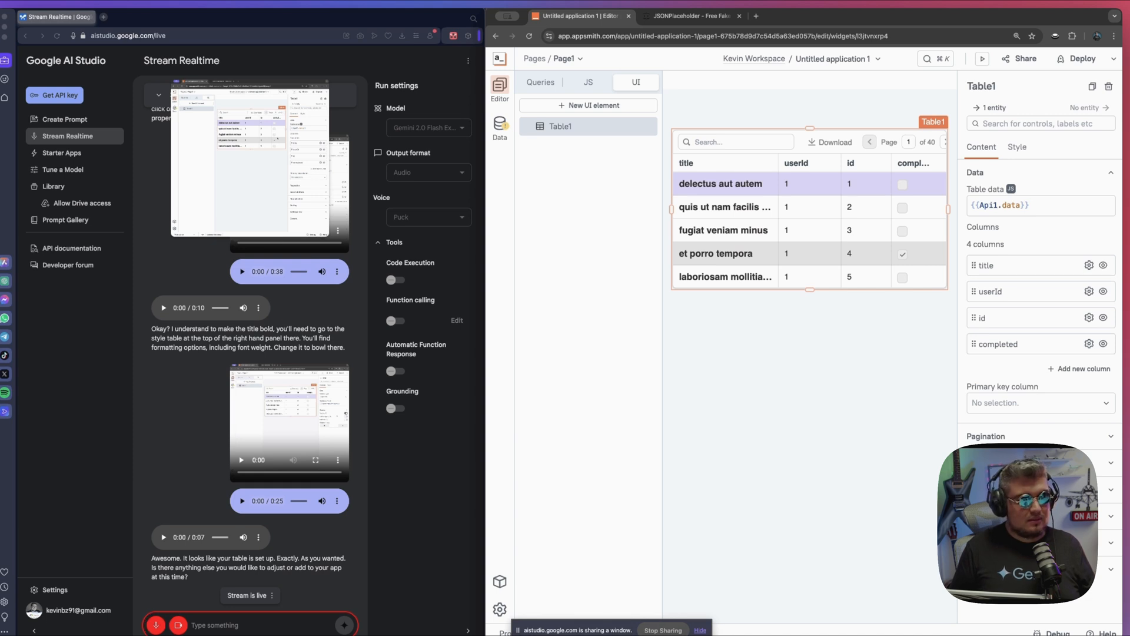
{"action": "scroll", "scroll_direction": "down", "scroll_amount": 3}
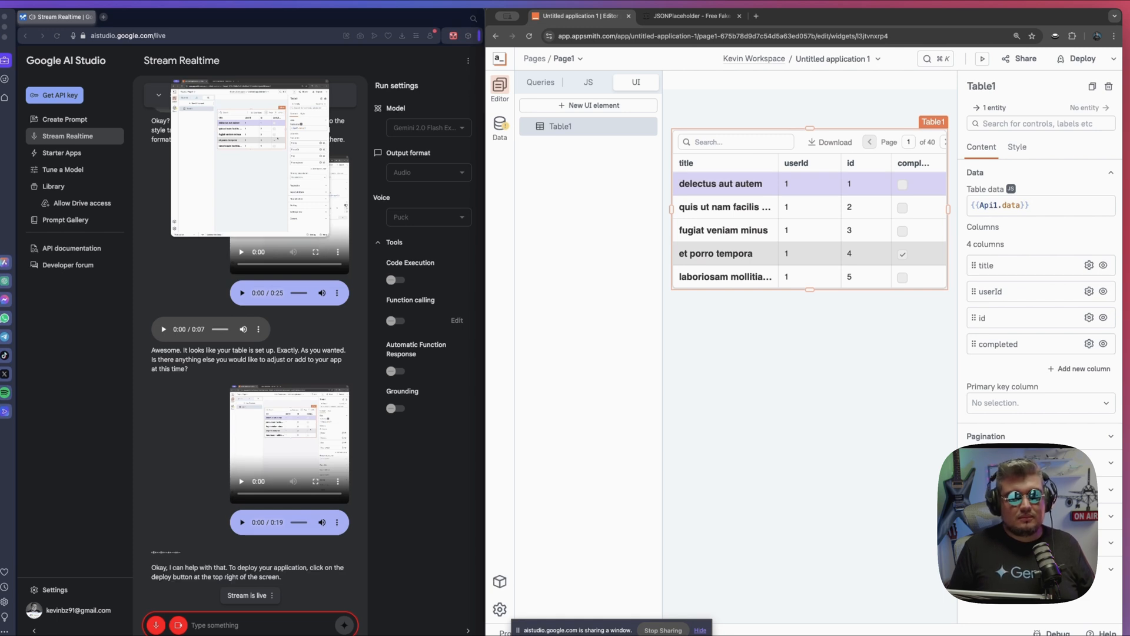
{"action": "scroll", "scroll_direction": "down", "scroll_amount": 3}
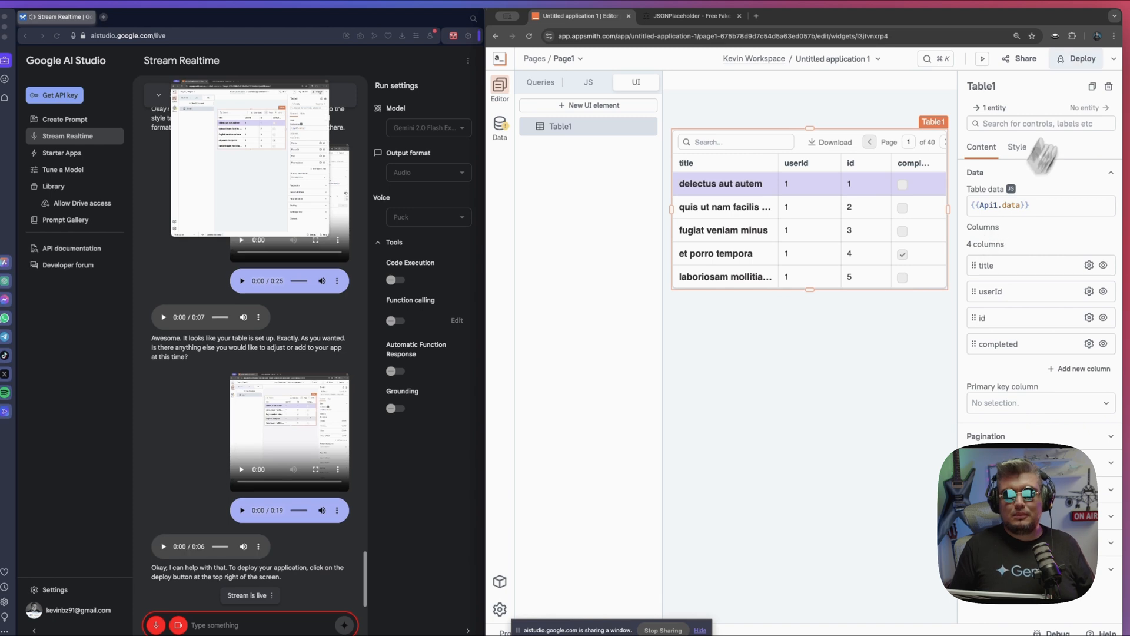
- Deploy the application and view the live todos table with 200 records
{"action": "left_click", "coordinate": [1080, 58]}
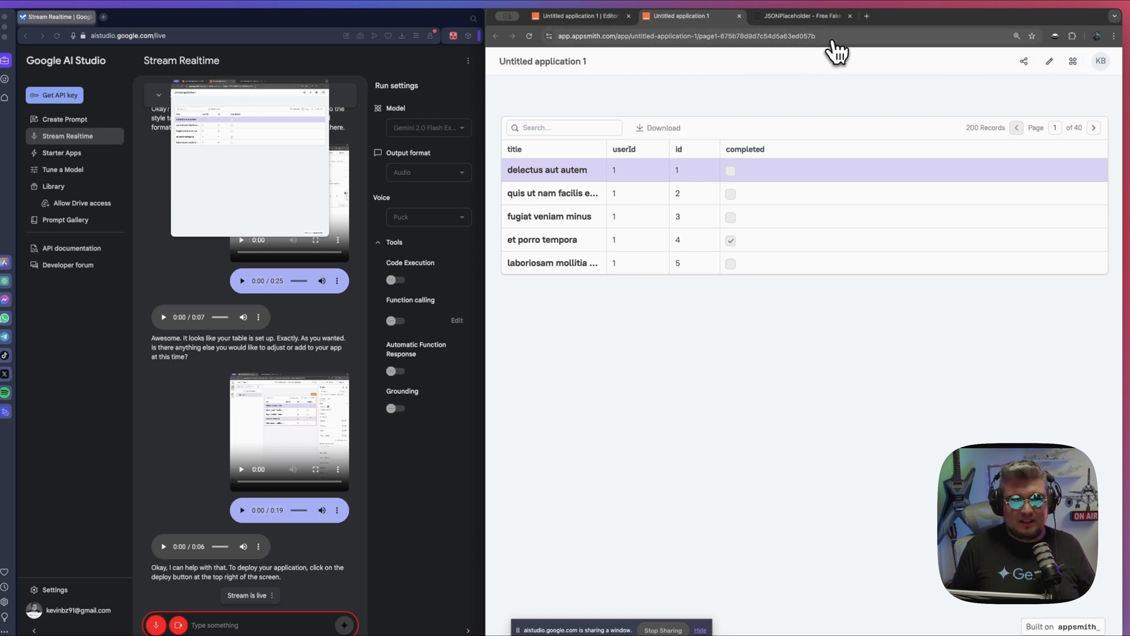
{"action": "mouse_move", "coordinate": [992, 61]}
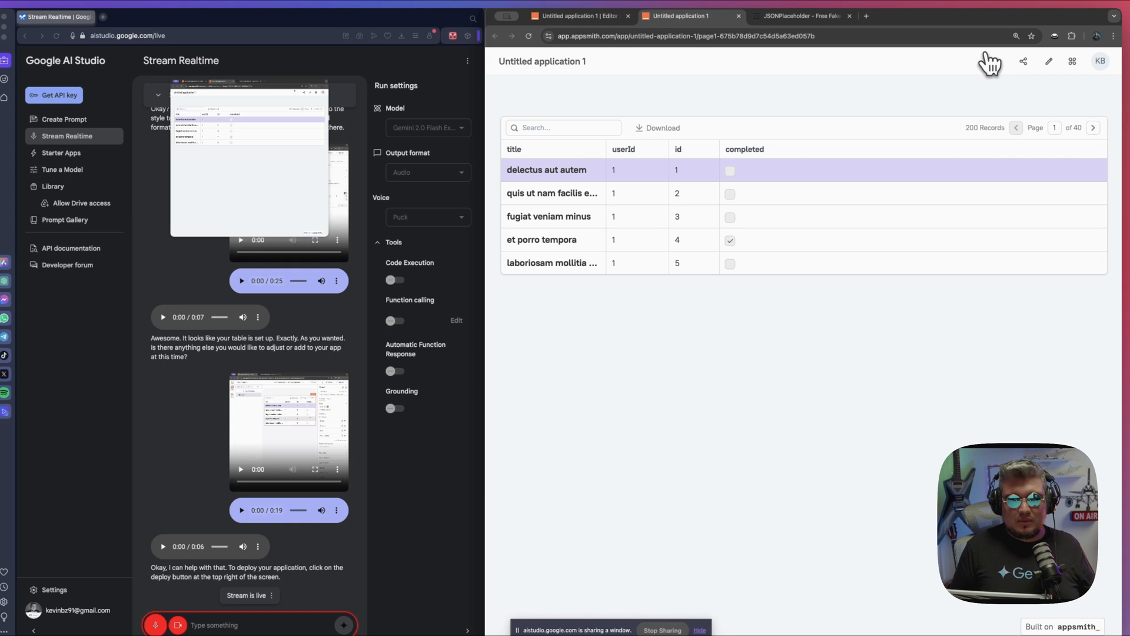
{"action": "mouse_move", "coordinate": [933, 84]}
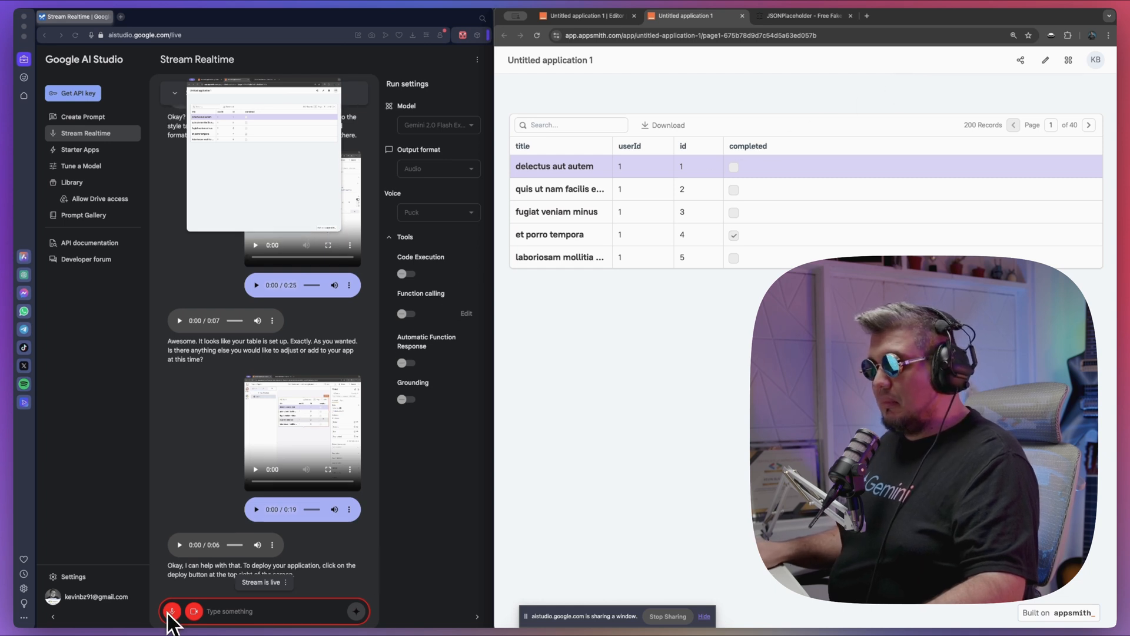
{"action": "left_click", "coordinate": [172, 611]}
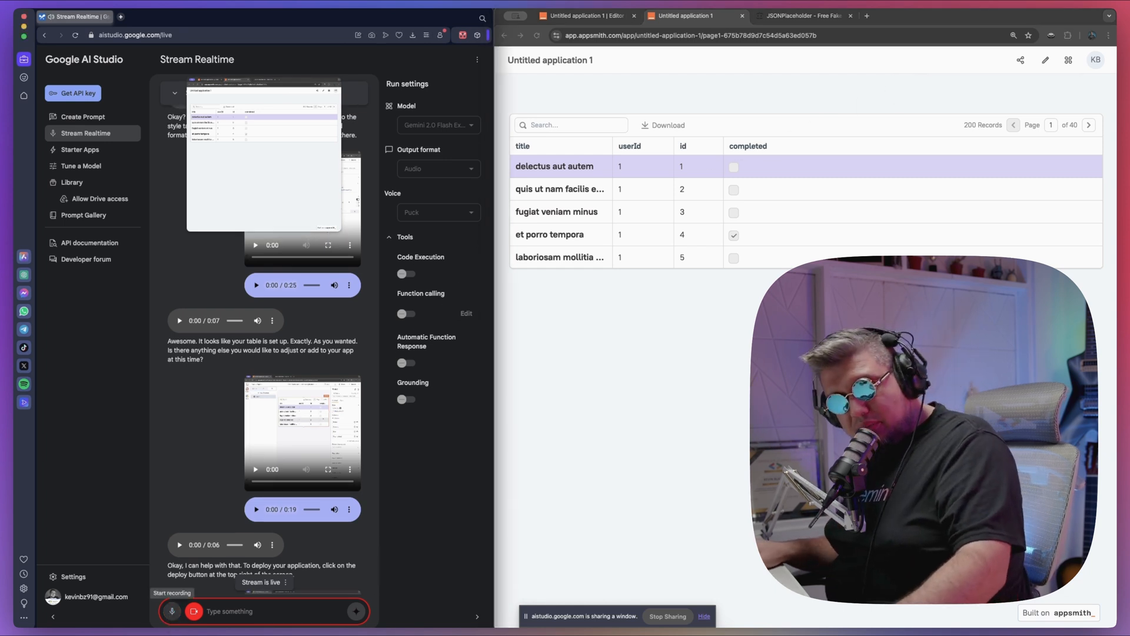
{"action": "left_click", "coordinate": [172, 611]}
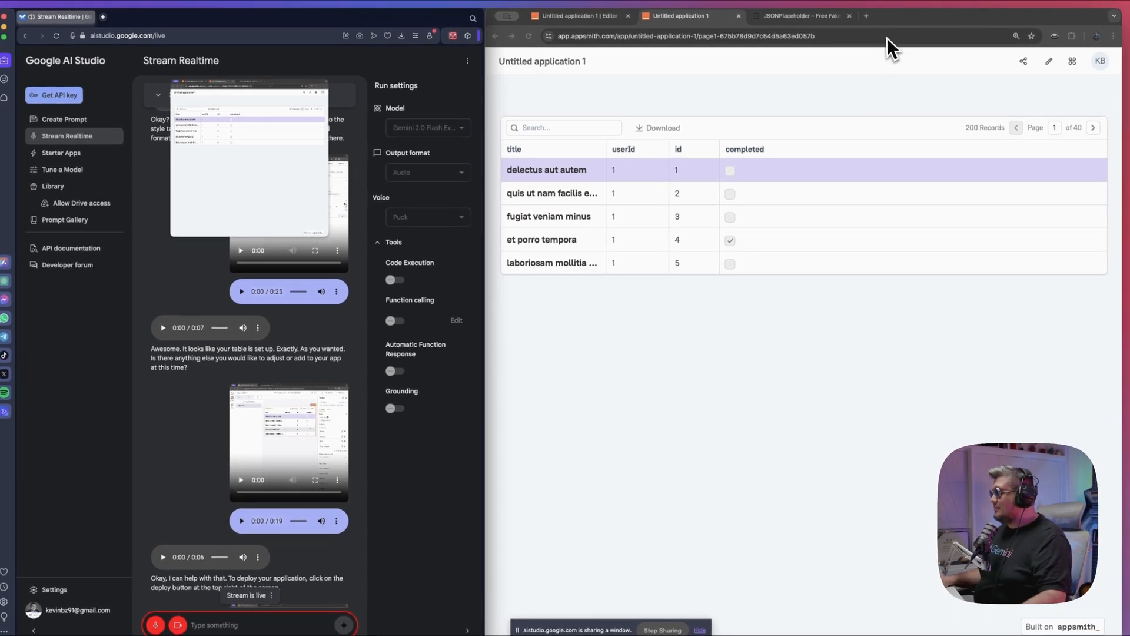
{"action": "left_click", "coordinate": [685, 35]}
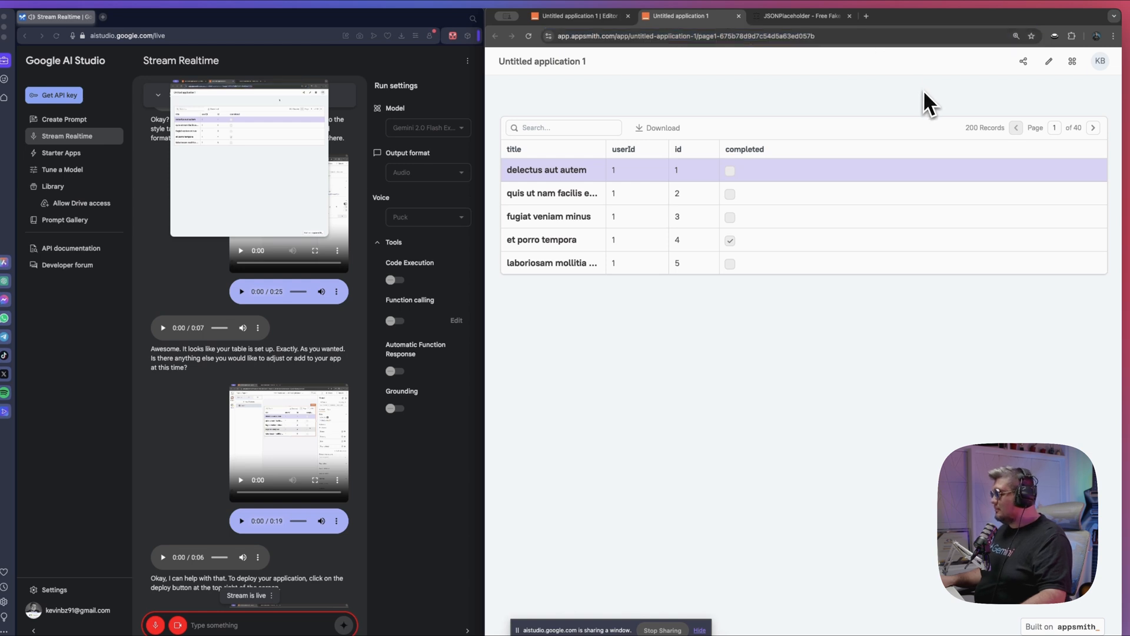
{"action": "mouse_move", "coordinate": [1023, 60]}
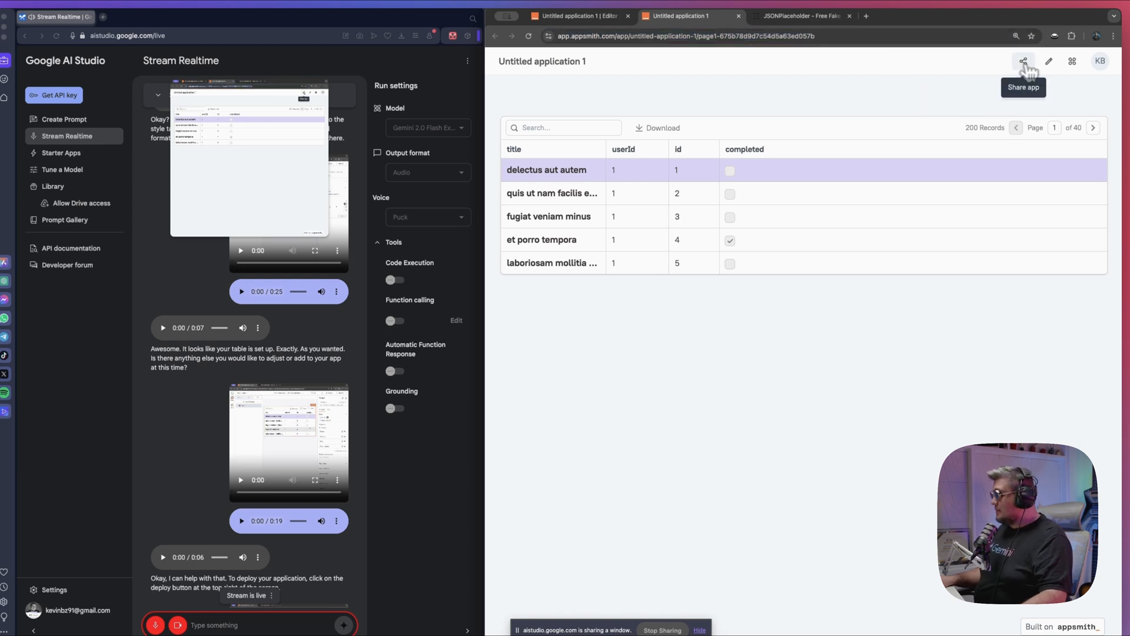
- Make the deployed application public and copy its application URL
{"action": "left_click", "coordinate": [1022, 62]}
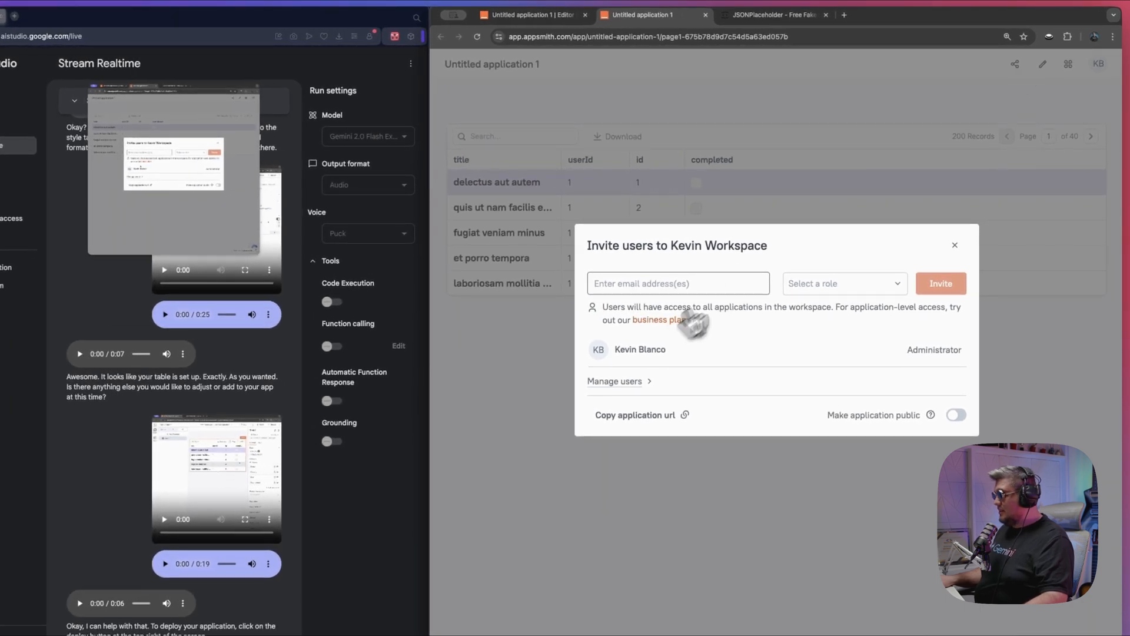
{"action": "mouse_move", "coordinate": [737, 276]}
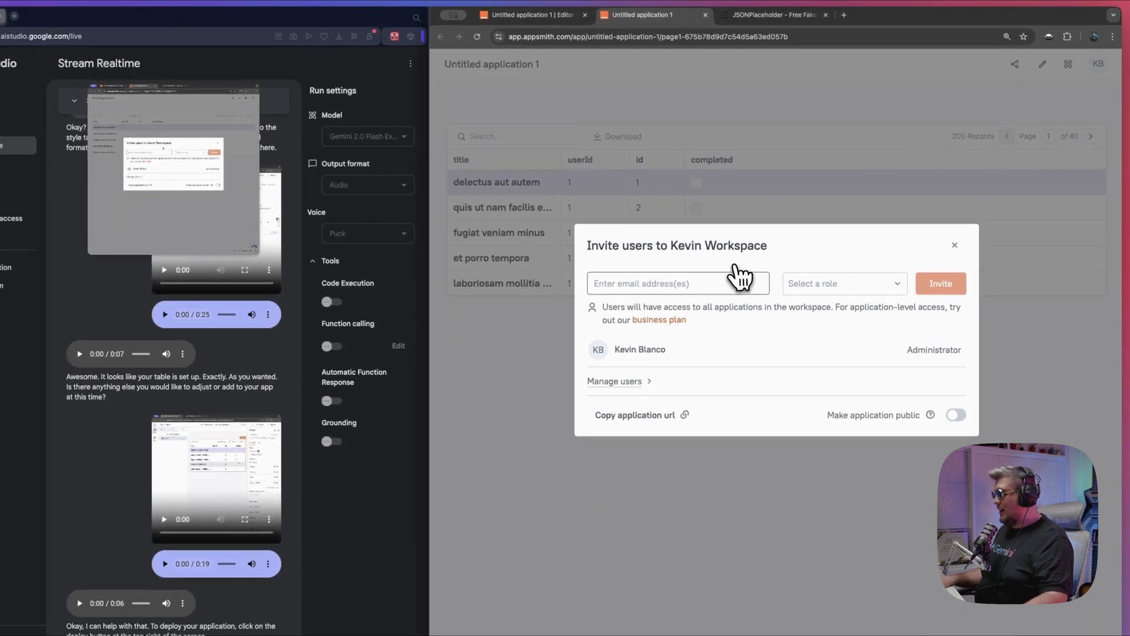
{"action": "mouse_move", "coordinate": [629, 460]}
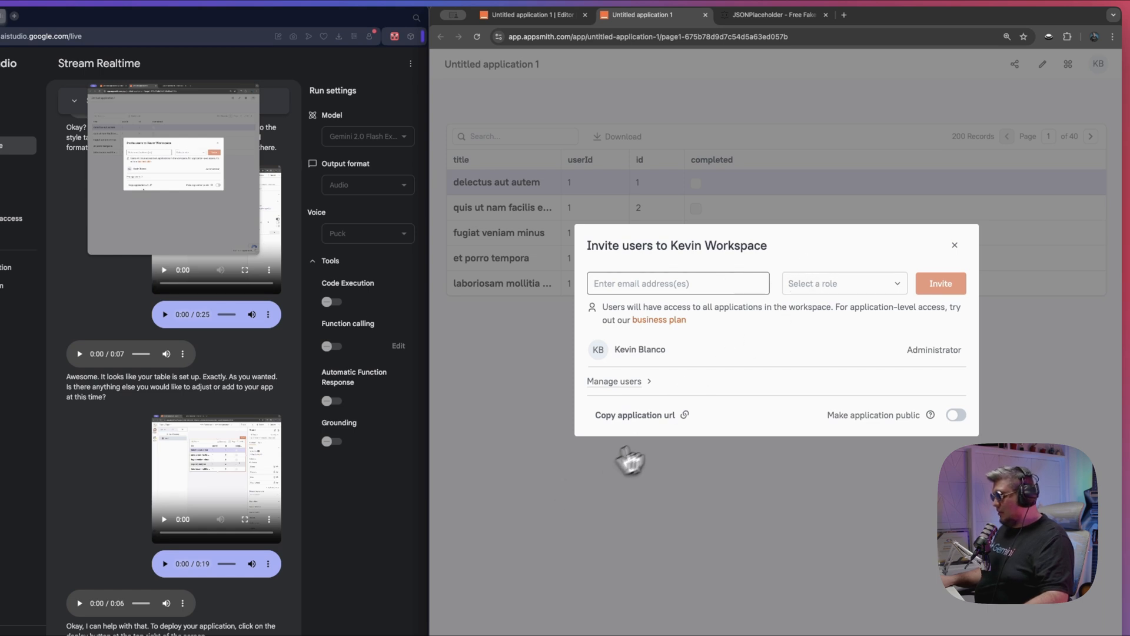
{"action": "mouse_move", "coordinate": [699, 424]}
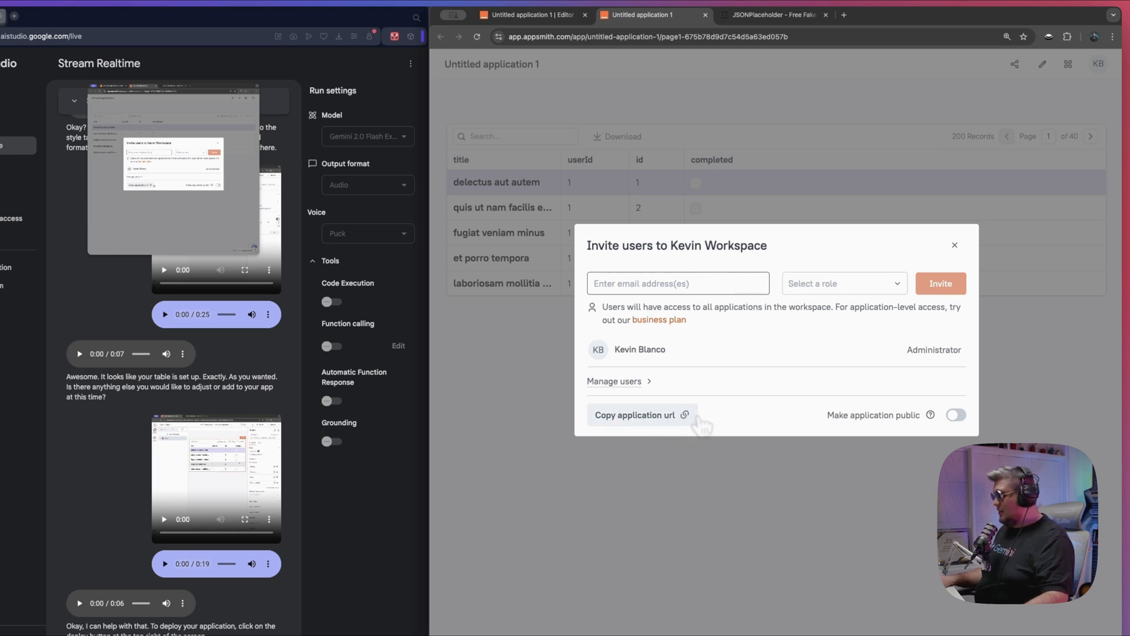
{"action": "mouse_move", "coordinate": [910, 427]}
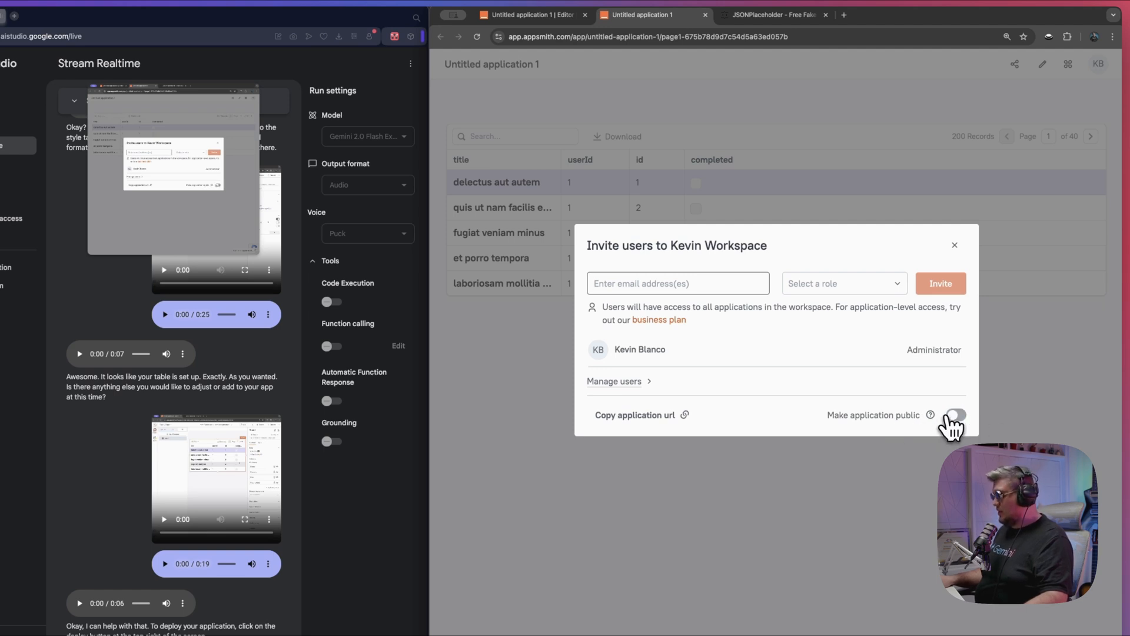
{"action": "mouse_move", "coordinate": [955, 415]}
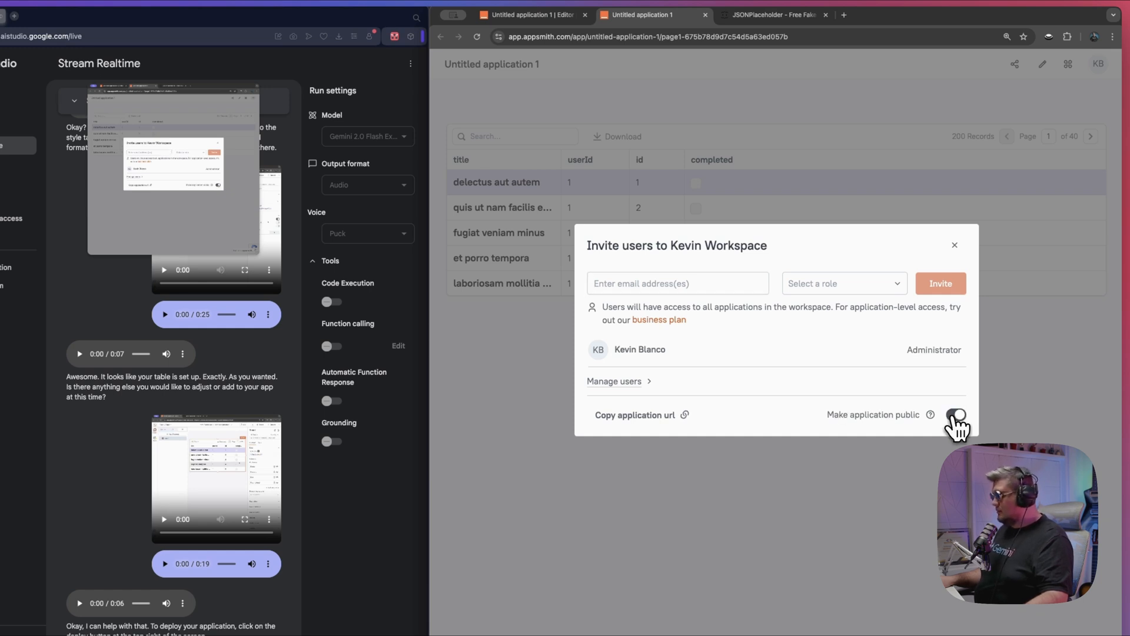
{"action": "left_click", "coordinate": [956, 414]}
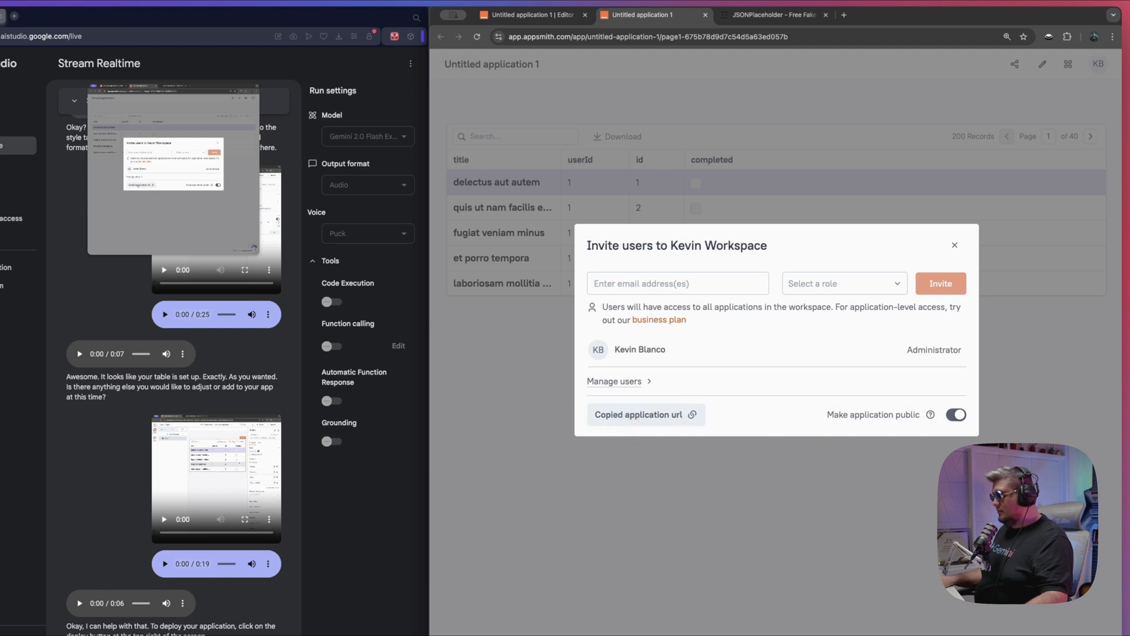